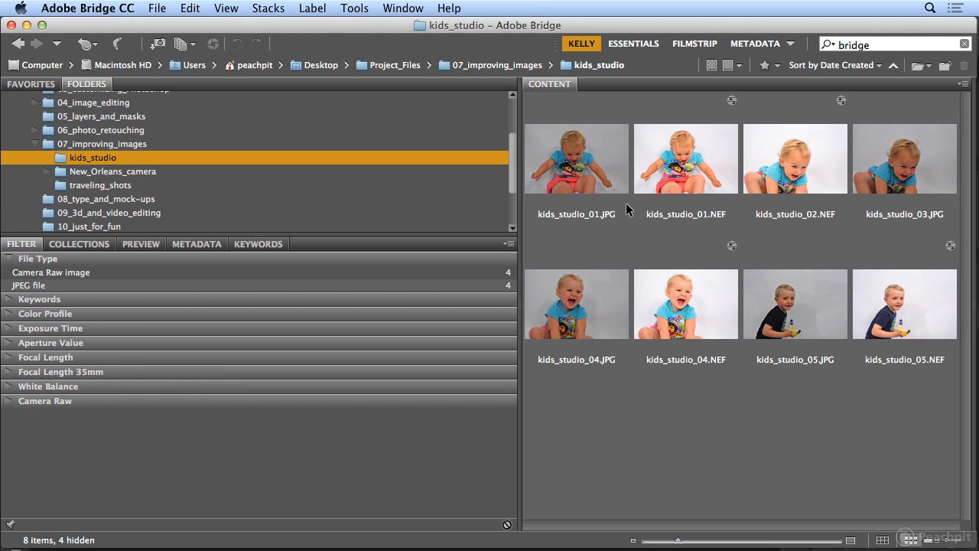
{"action": "mouse_move", "coordinate": [11, 279]}
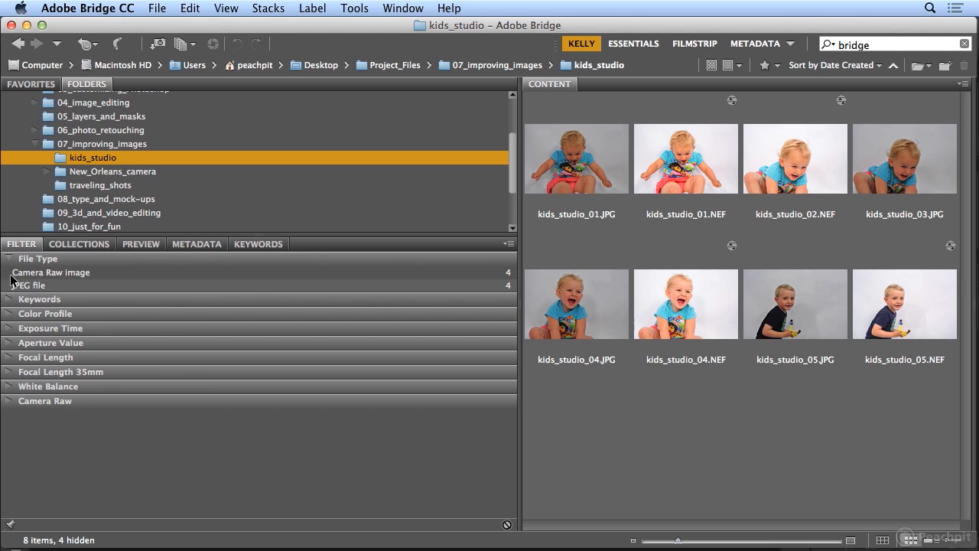
Step: Filter kids_studio to its four Camera Raw images and select all of them
{"action": "left_click", "coordinate": [54, 273]}
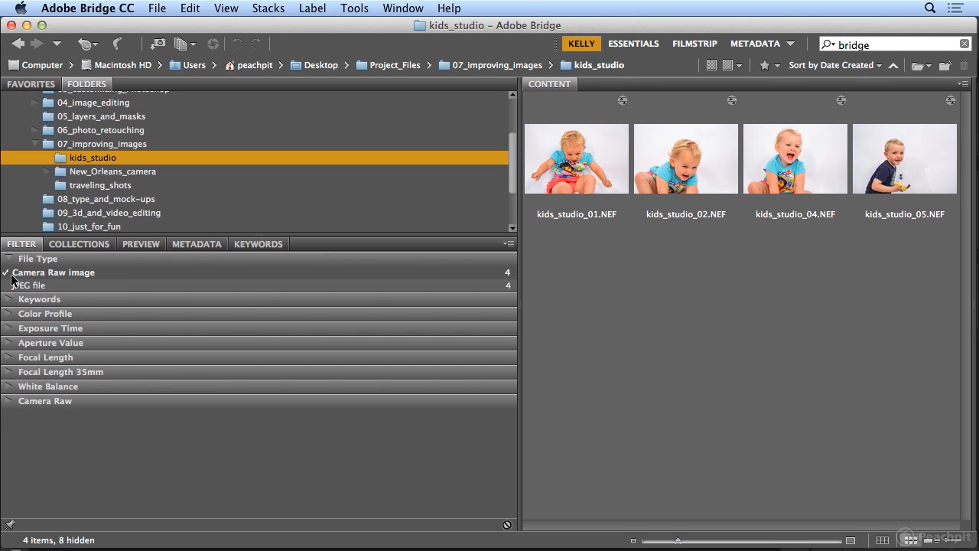
{"action": "mouse_move", "coordinate": [596, 176]}
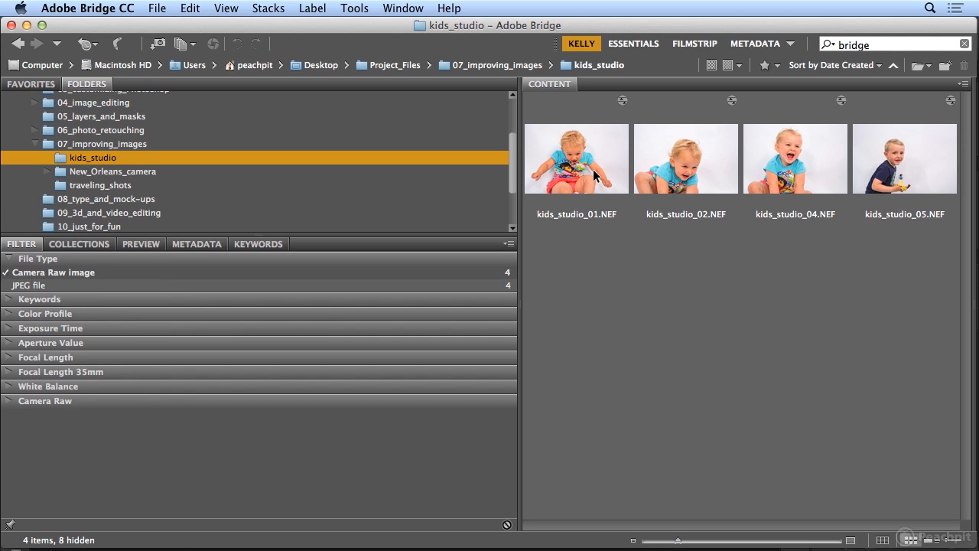
{"action": "left_click", "coordinate": [904, 158]}
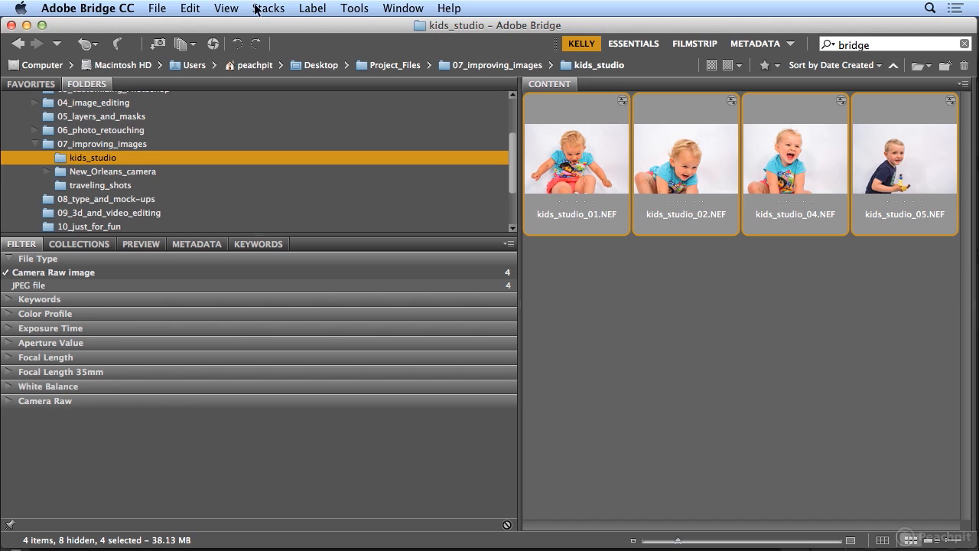
Step: Launch Photoshop's Image Processor from Tools > Photoshop for the four raw photos
{"action": "left_click", "coordinate": [355, 9]}
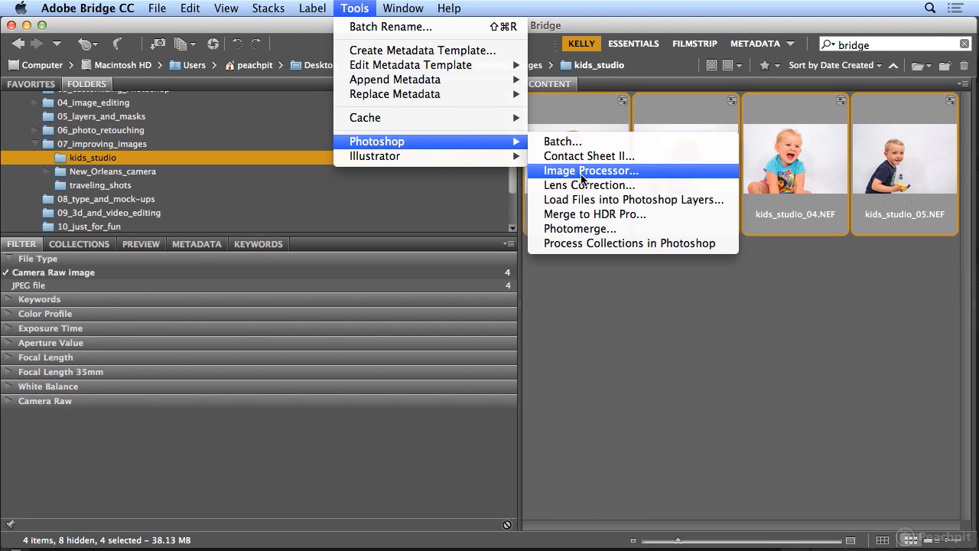
{"action": "left_click", "coordinate": [590, 170]}
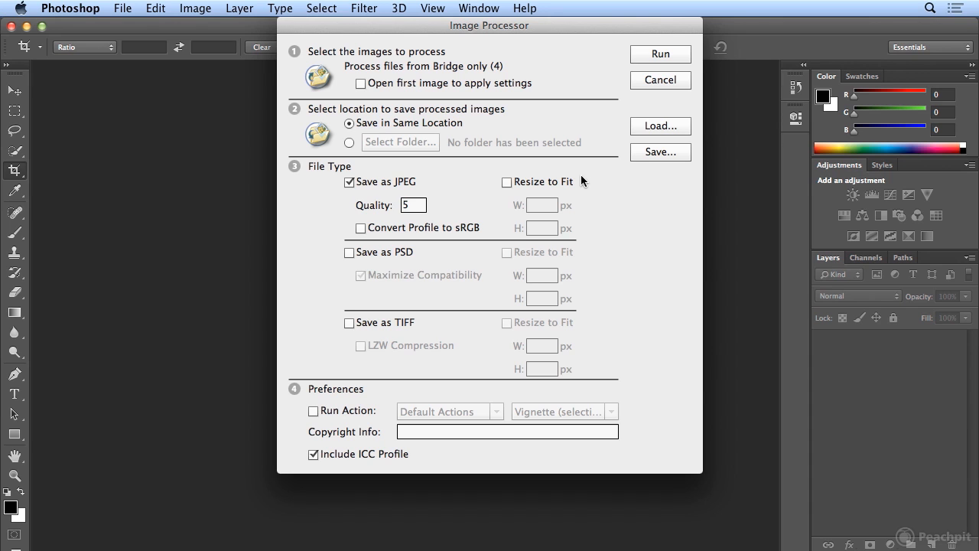
Step: Set Image Processor to save to a chosen folder and bring up the folder picker
{"action": "left_click", "coordinate": [349, 143]}
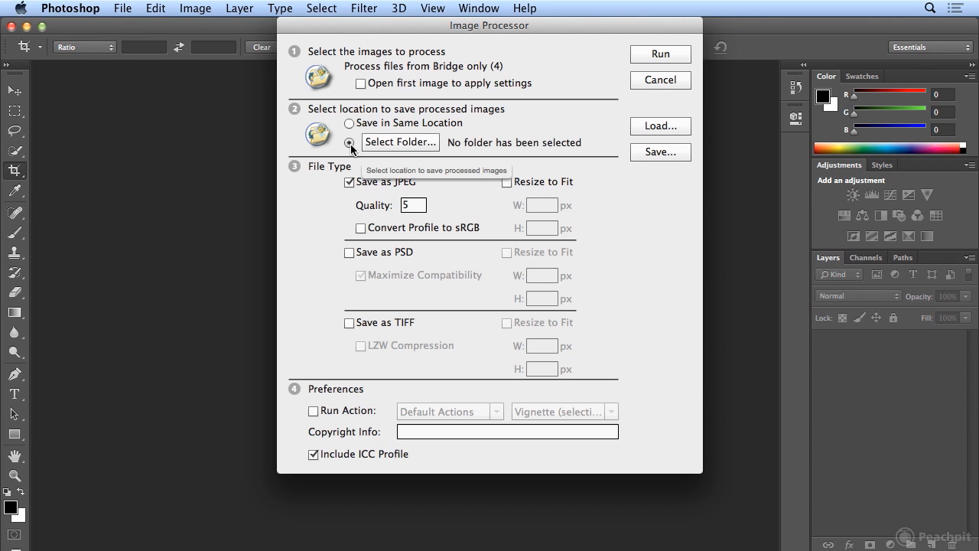
{"action": "left_click", "coordinate": [400, 142]}
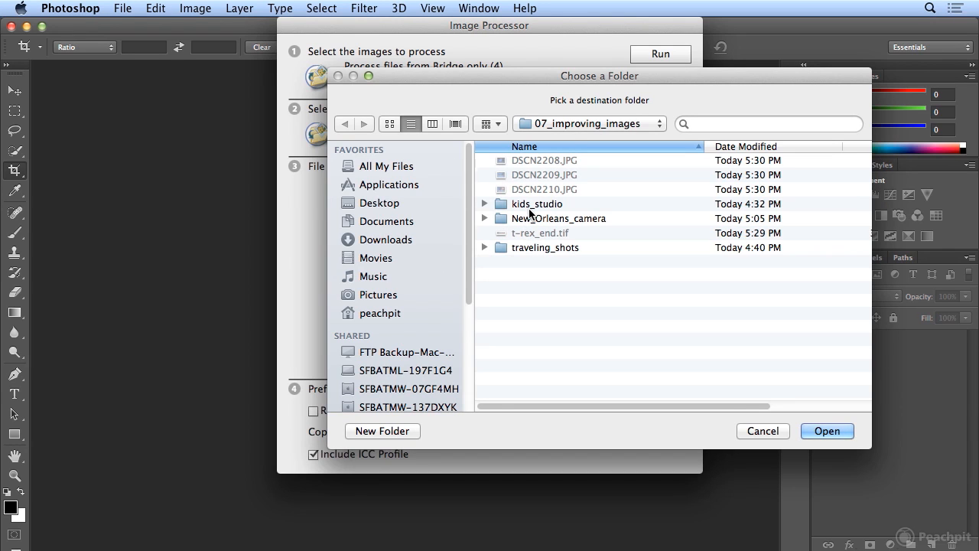
{"action": "mouse_move", "coordinate": [557, 382]}
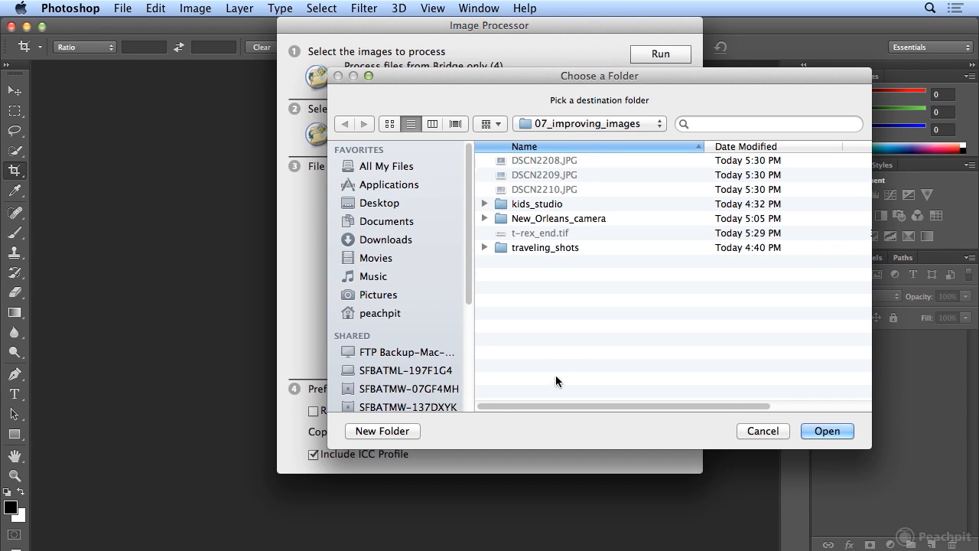
{"action": "mouse_move", "coordinate": [623, 121]}
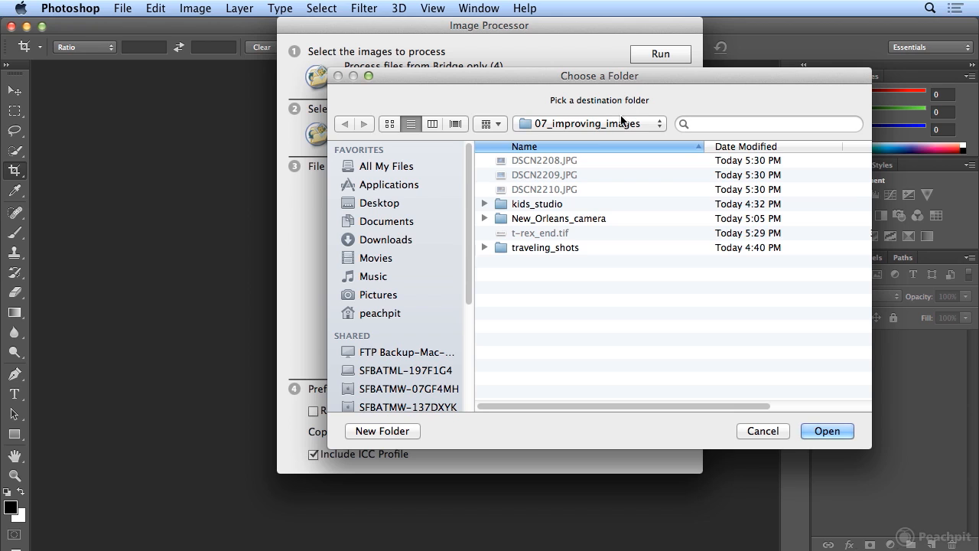
{"action": "mouse_move", "coordinate": [510, 81]}
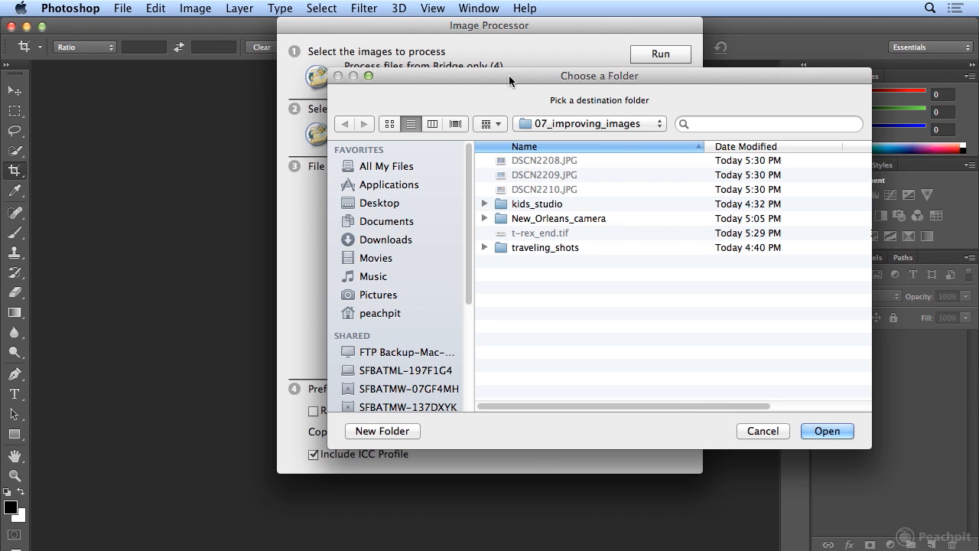
{"action": "left_click_drag", "start_coordinate": [511, 76], "coordinate": [812, 76]}
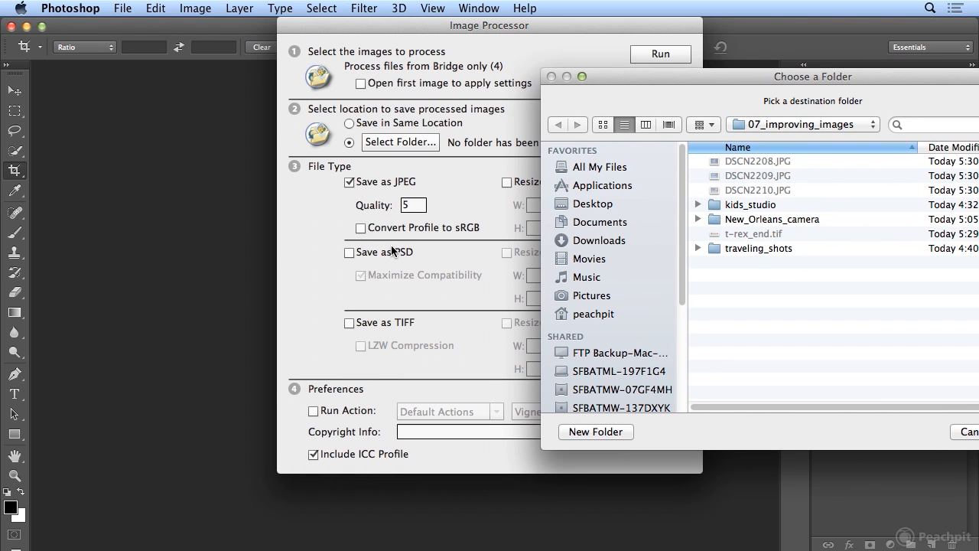
{"action": "mouse_move", "coordinate": [547, 227]}
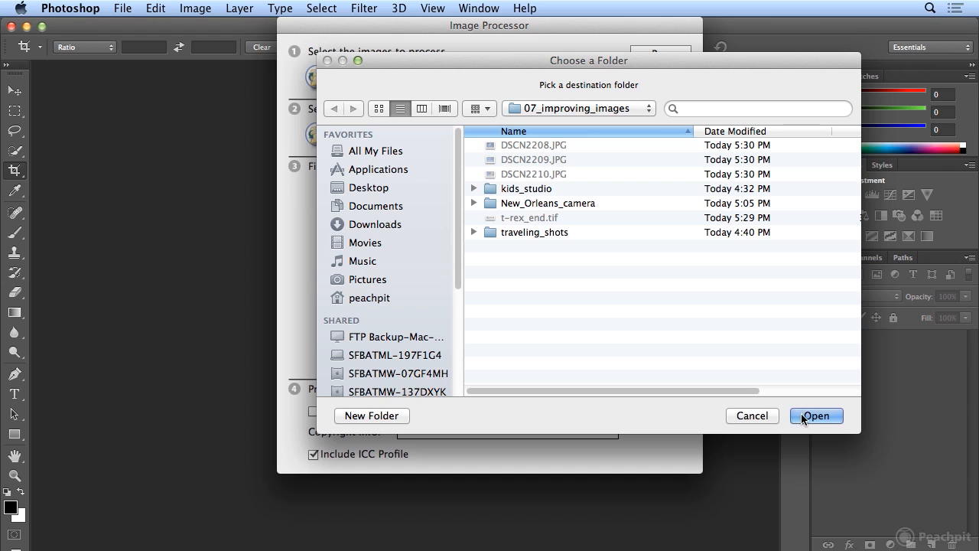
Step: Save to 07_improving_images as quality-6 800×600 JPEGs plus PSD and LZW TIFF, and run
{"action": "left_click", "coordinate": [815, 416]}
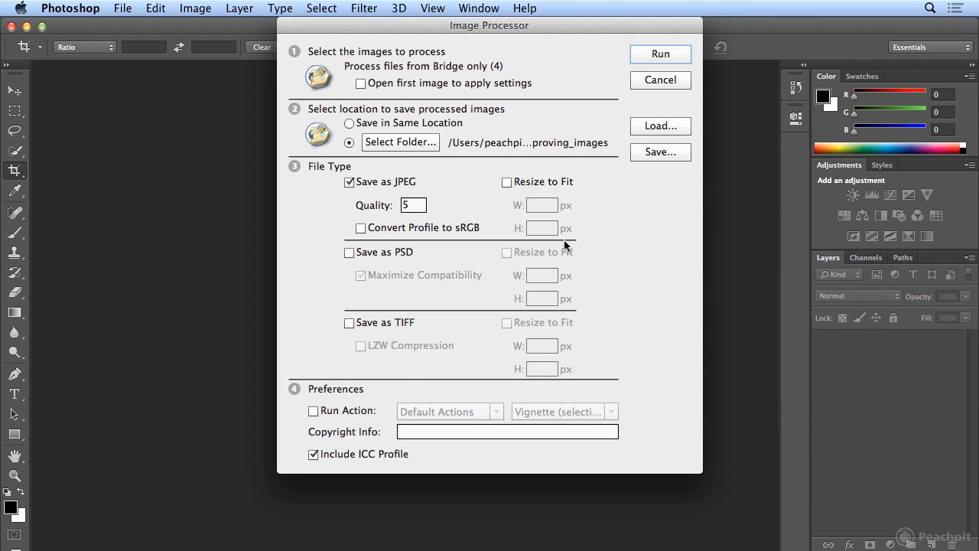
{"action": "left_click", "coordinate": [350, 322]}
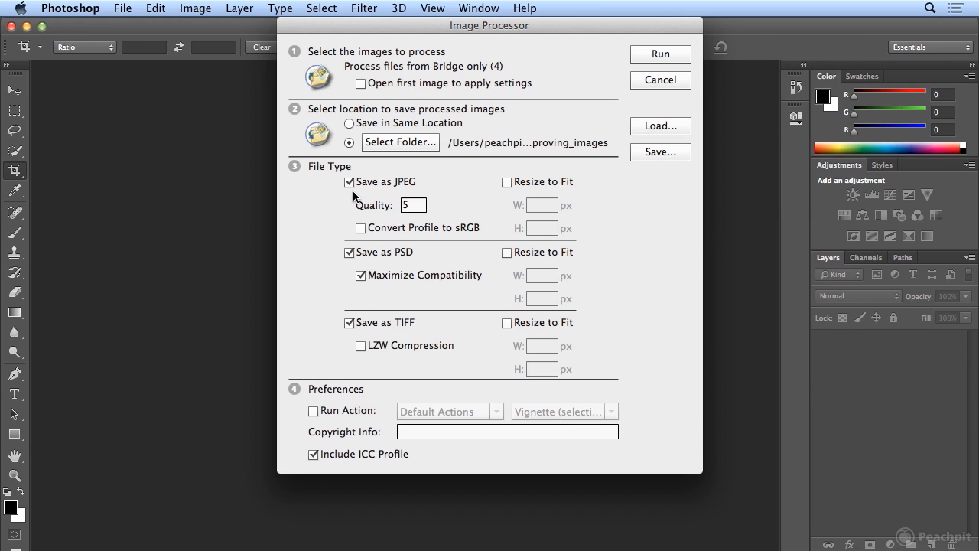
{"action": "type", "text": "6"}
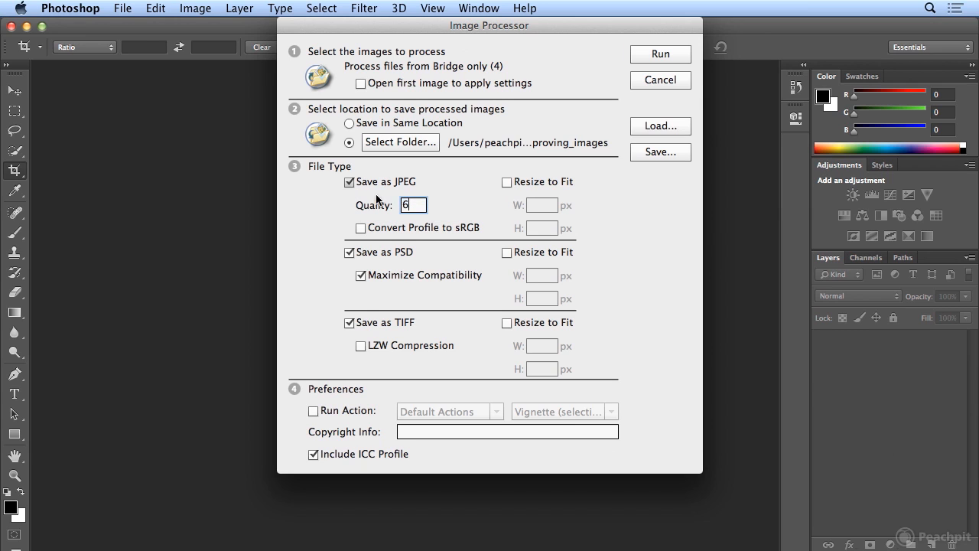
{"action": "mouse_move", "coordinate": [471, 205]}
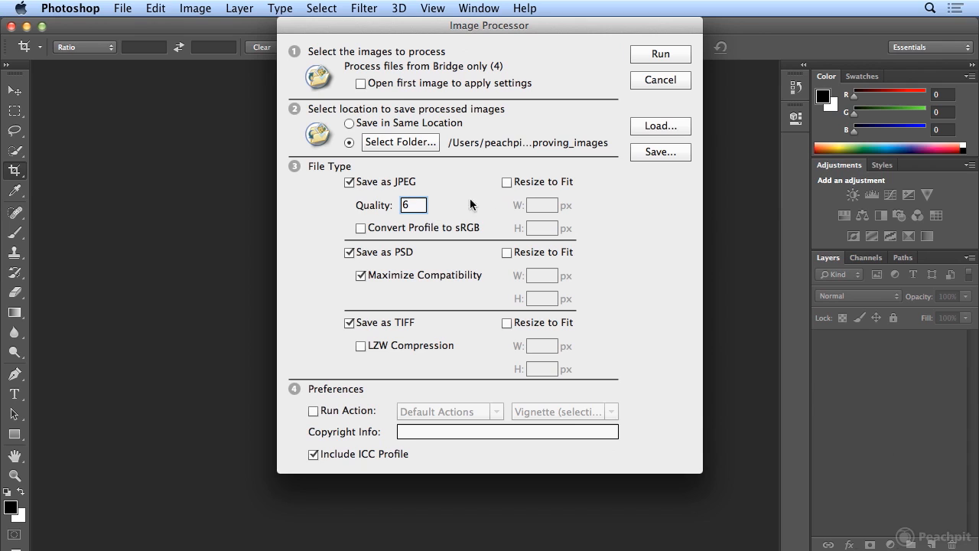
{"action": "left_click", "coordinate": [506, 182]}
{"action": "type", "text": "600"}
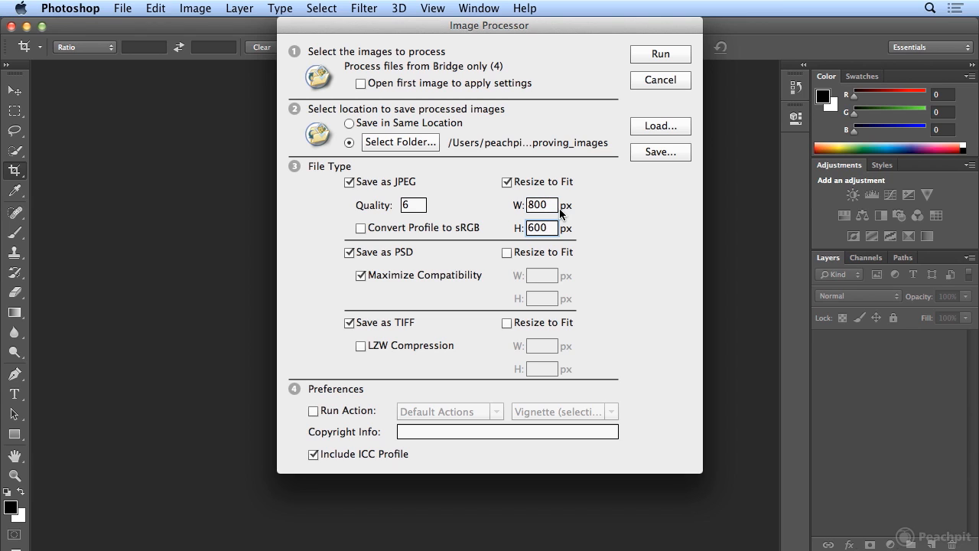
{"action": "mouse_move", "coordinate": [405, 274]}
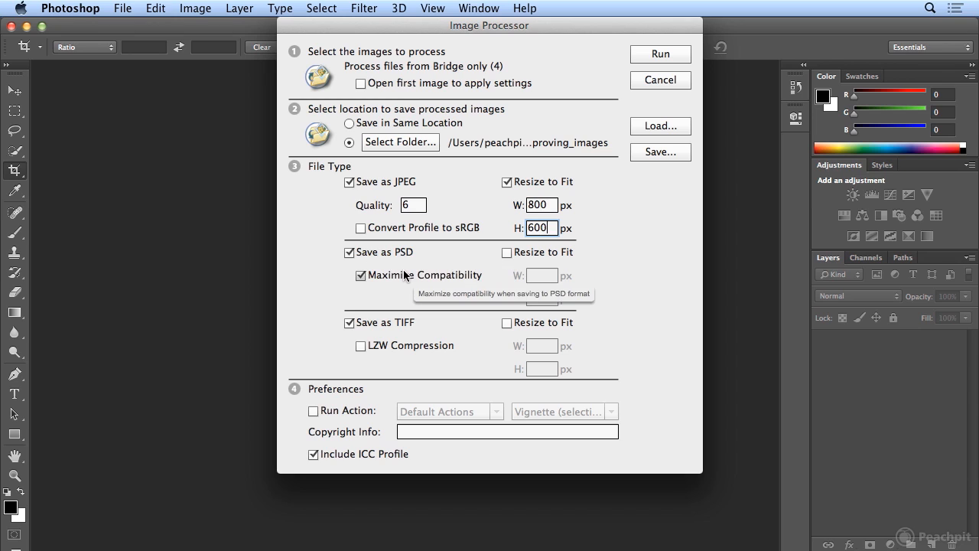
{"action": "mouse_move", "coordinate": [385, 328]}
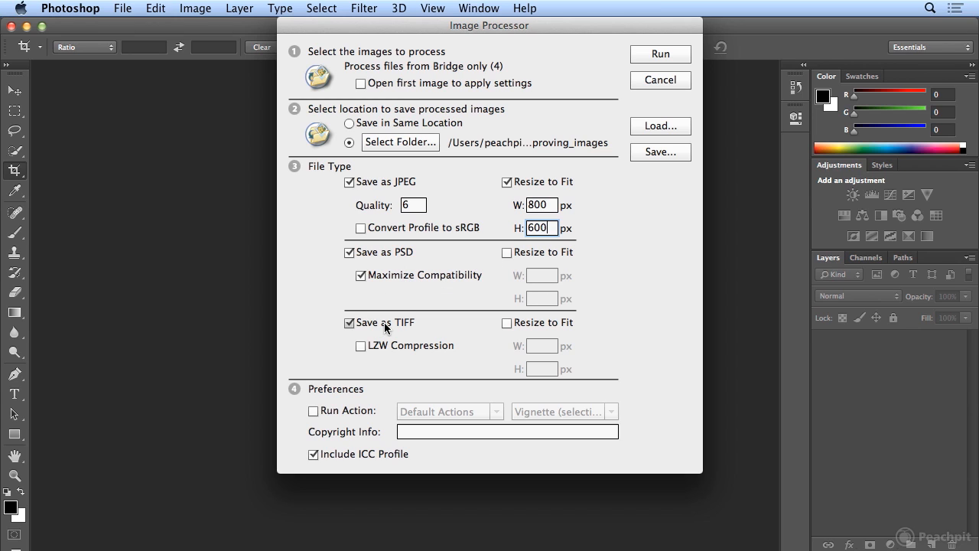
{"action": "left_click", "coordinate": [361, 345]}
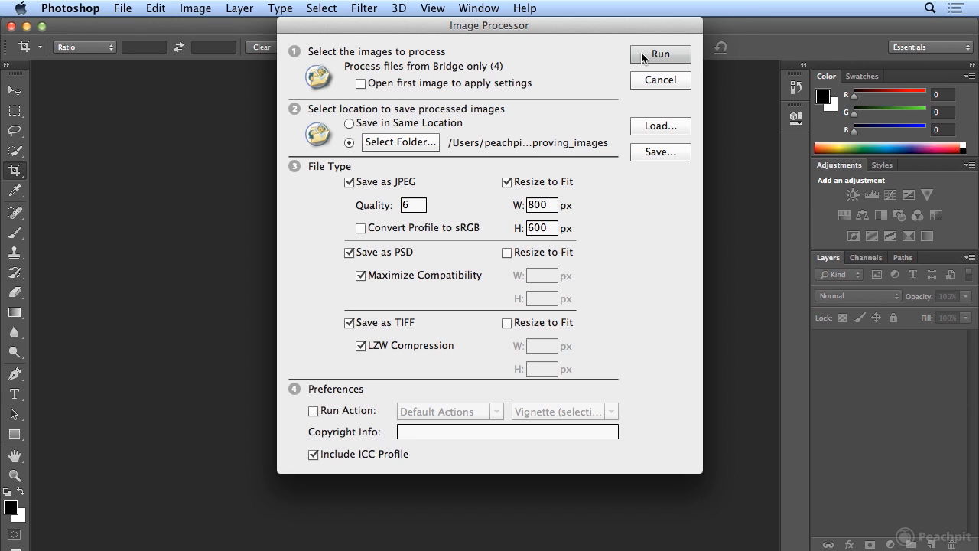
{"action": "left_click", "coordinate": [659, 53]}
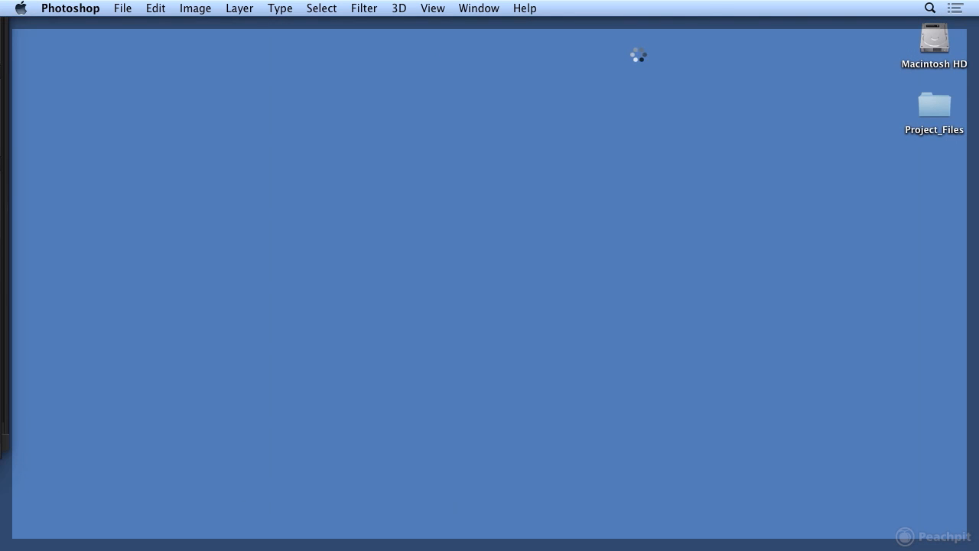
Step: Open Project_Files and expand the TIFF, PSD and JPEG output folders to inspect the images
{"action": "left_click", "coordinate": [933, 103]}
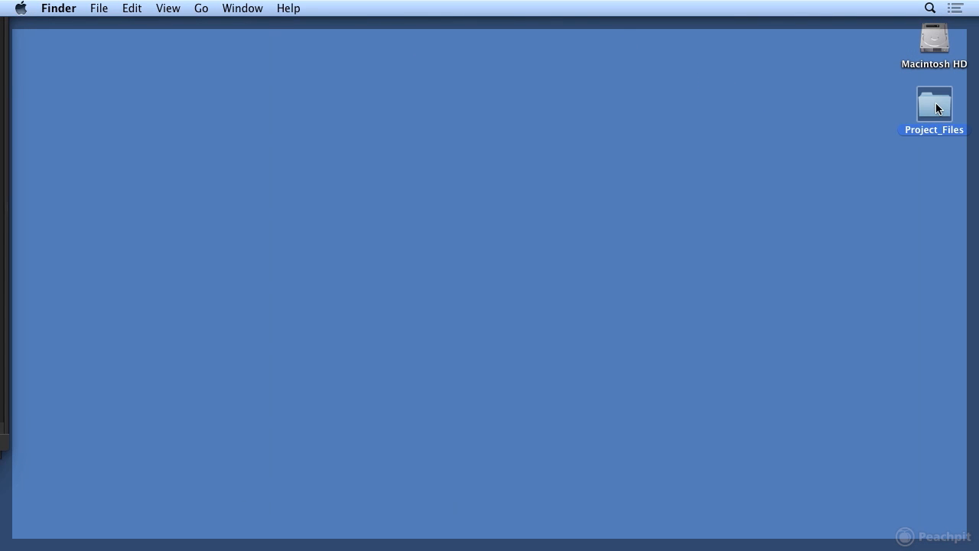
{"action": "double_click", "coordinate": [933, 102]}
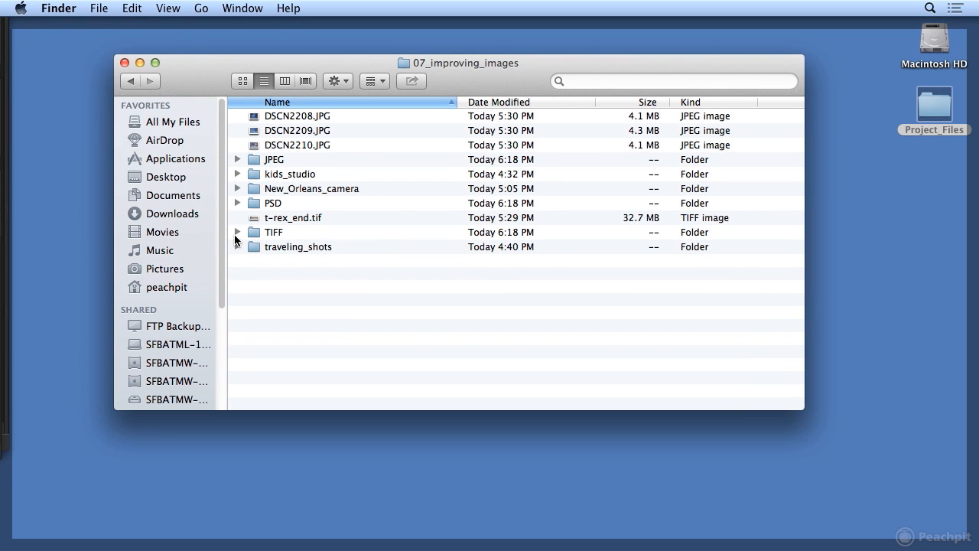
{"action": "left_click", "coordinate": [238, 232]}
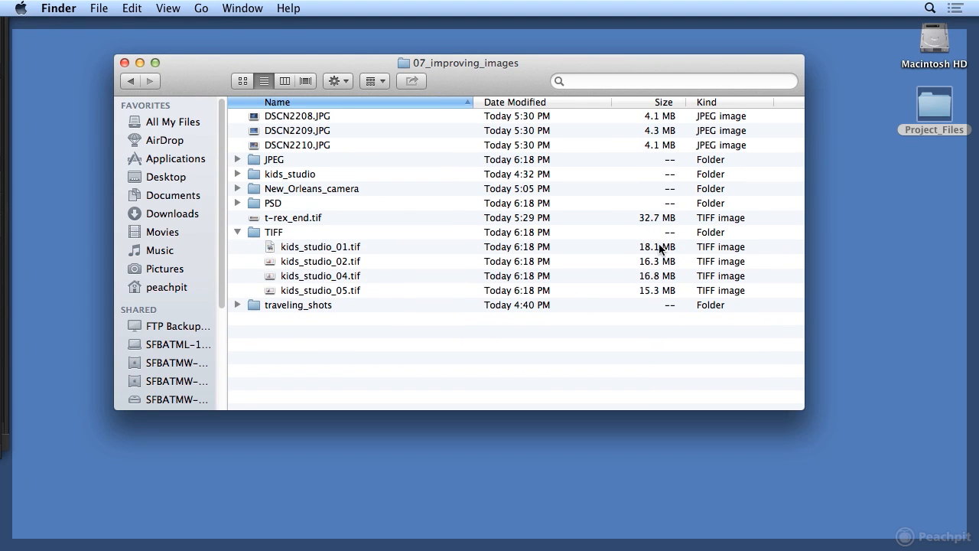
{"action": "mouse_move", "coordinate": [245, 207]}
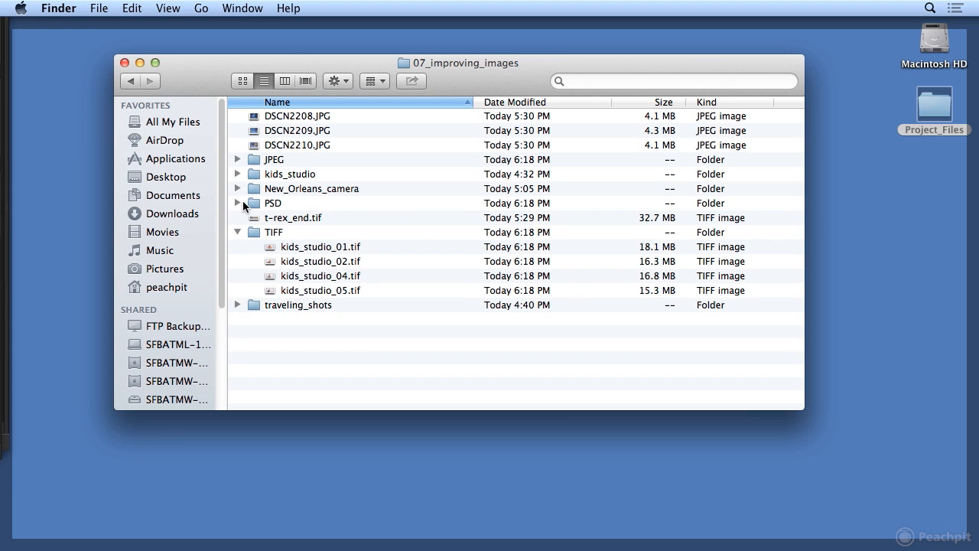
{"action": "left_click", "coordinate": [238, 203]}
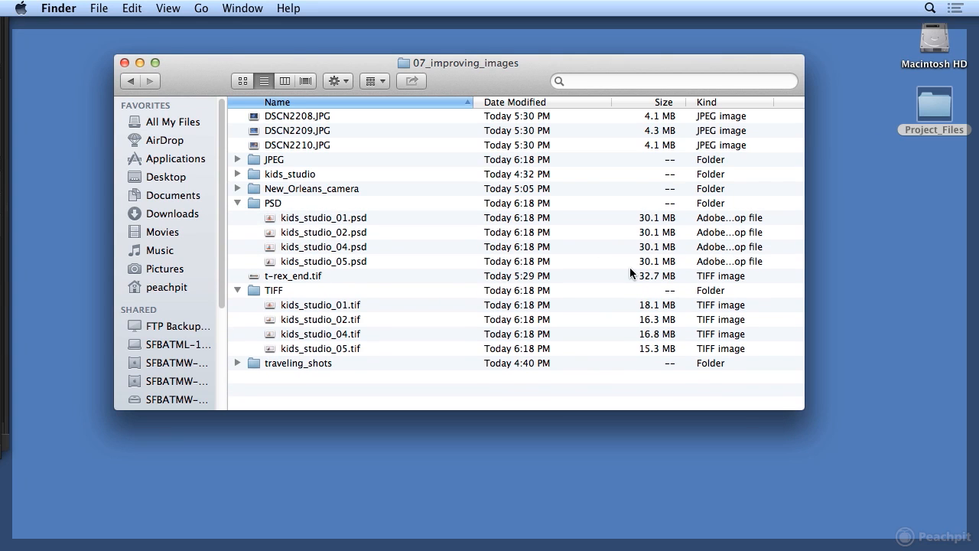
{"action": "mouse_move", "coordinate": [226, 177]}
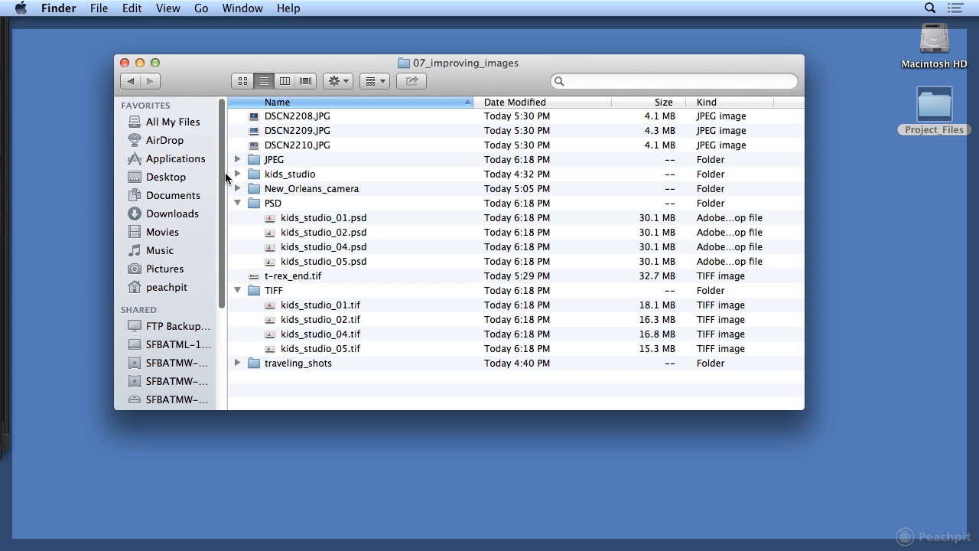
{"action": "left_click", "coordinate": [238, 159]}
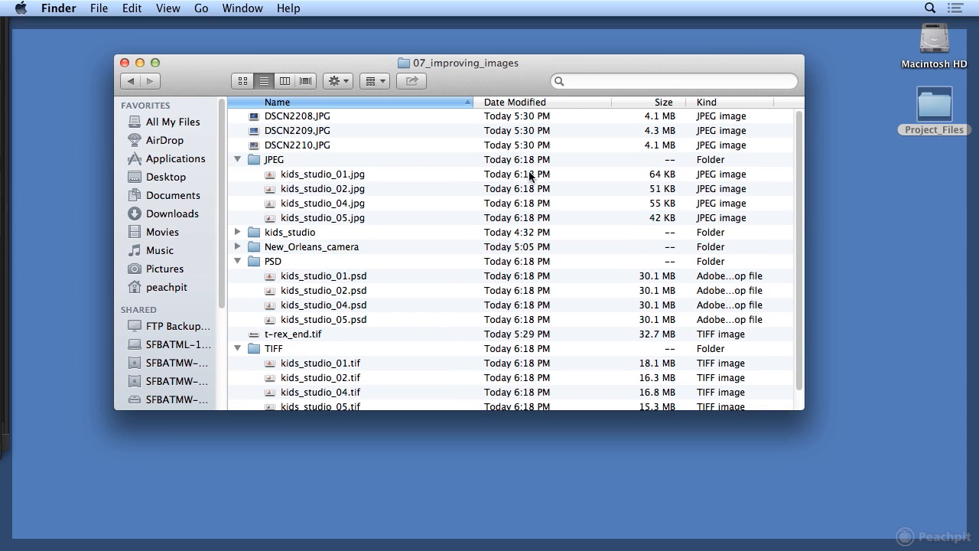
{"action": "left_click", "coordinate": [323, 203]}
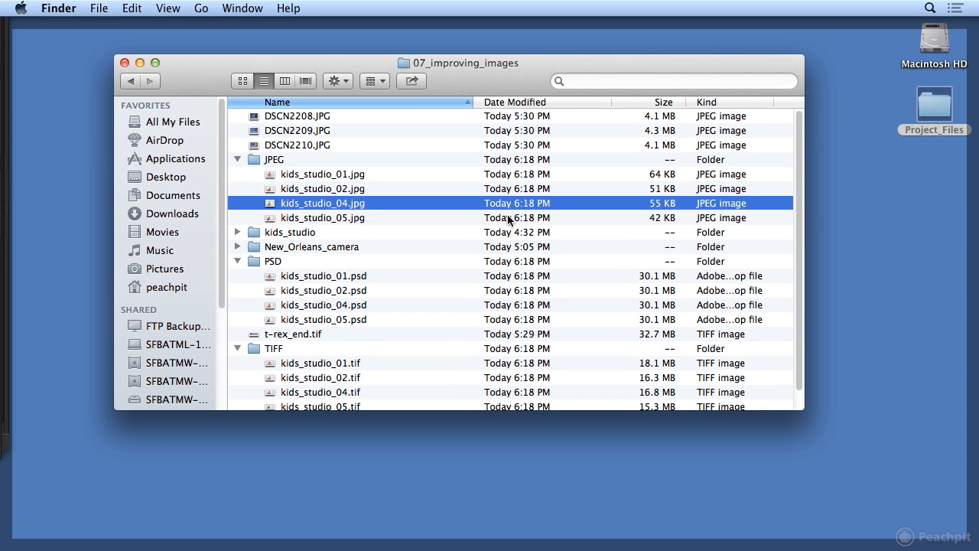
{"action": "left_click", "coordinate": [322, 217]}
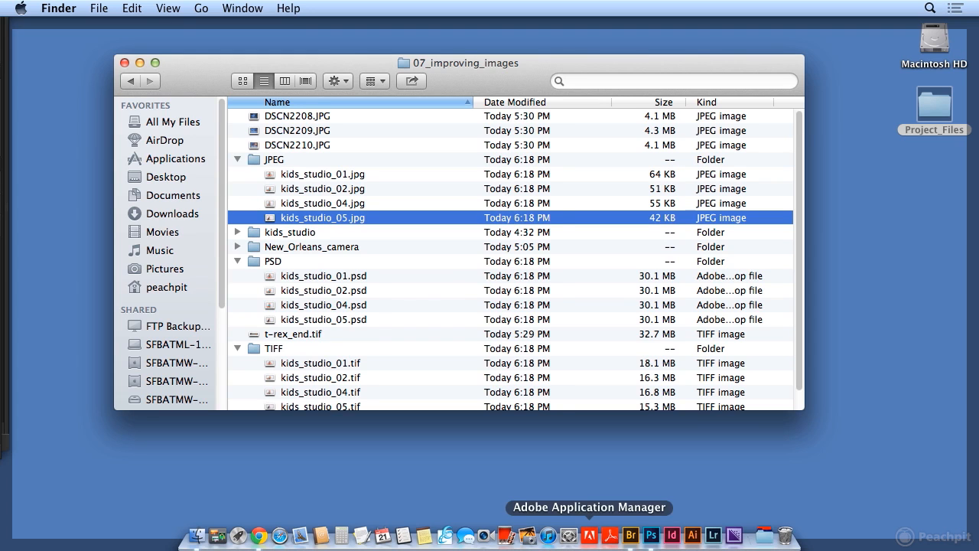
{"action": "mouse_move", "coordinate": [630, 535]}
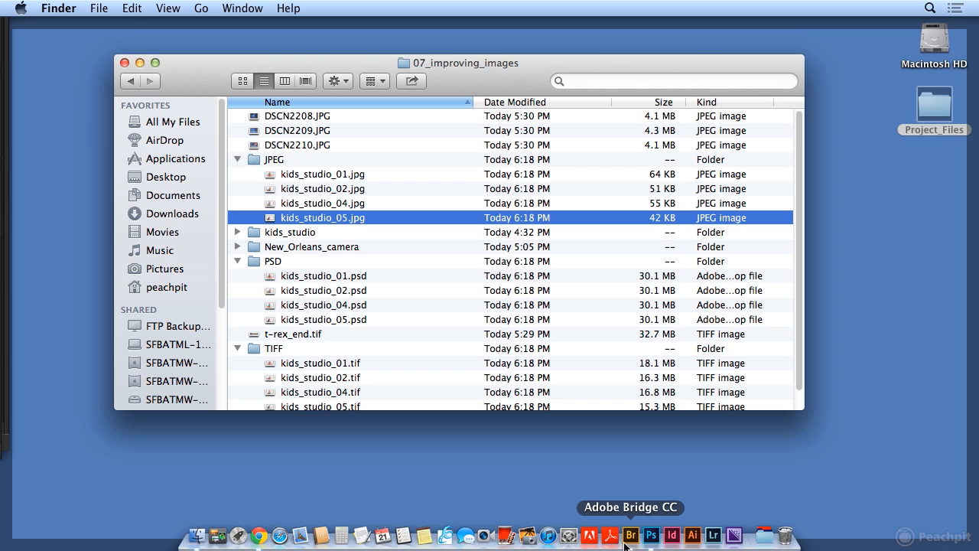
Step: Return to Bridge, browse the JPEG output folder and select kids_studio_01.jpg
{"action": "left_click", "coordinate": [630, 535]}
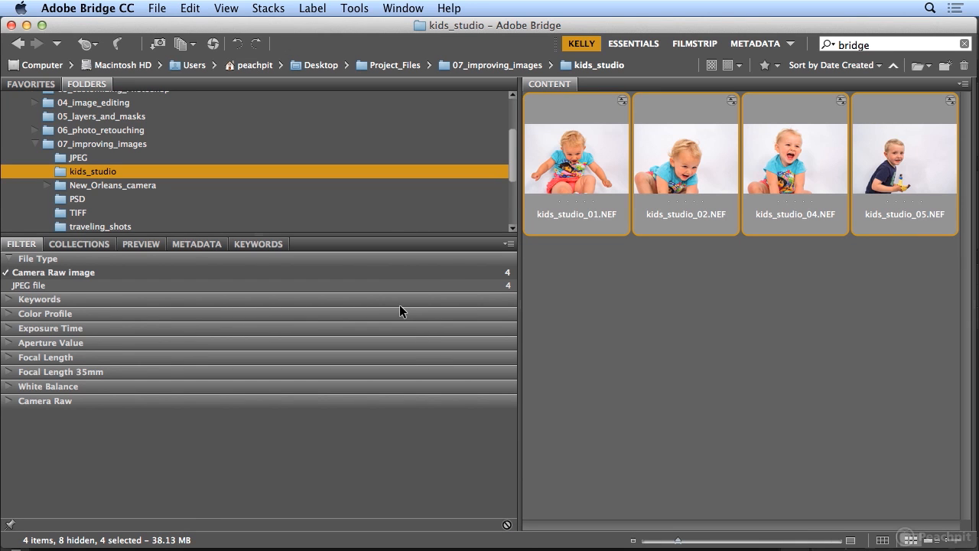
{"action": "left_click", "coordinate": [78, 157]}
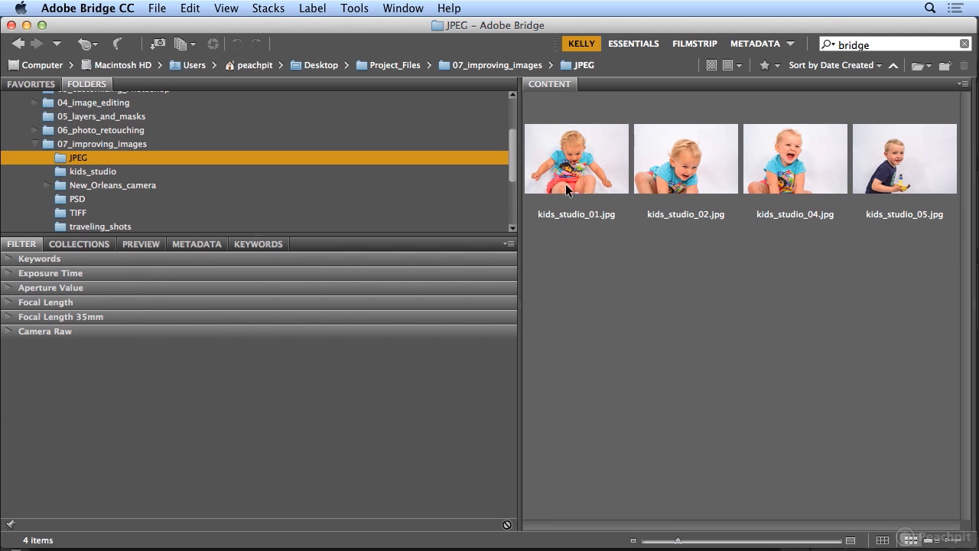
{"action": "left_click", "coordinate": [576, 158]}
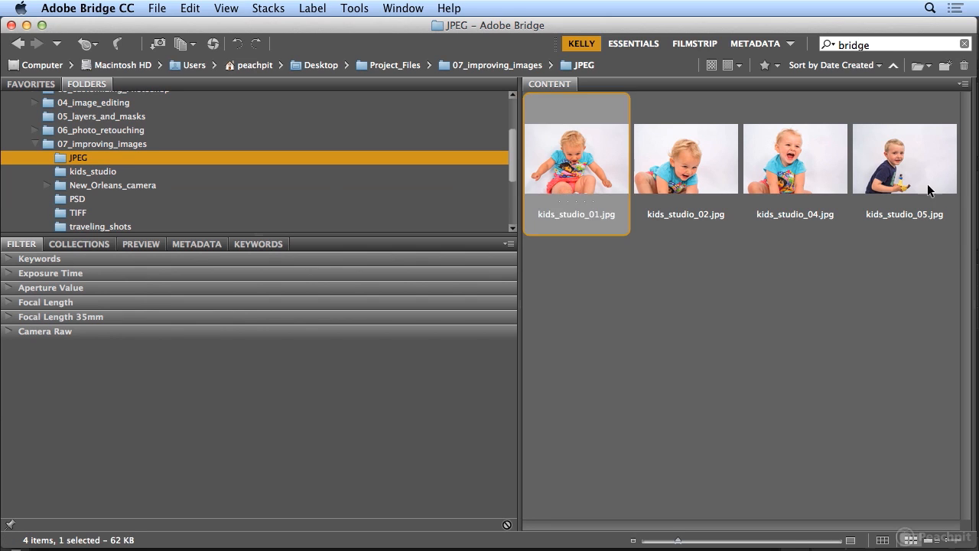
{"action": "mouse_move", "coordinate": [913, 180]}
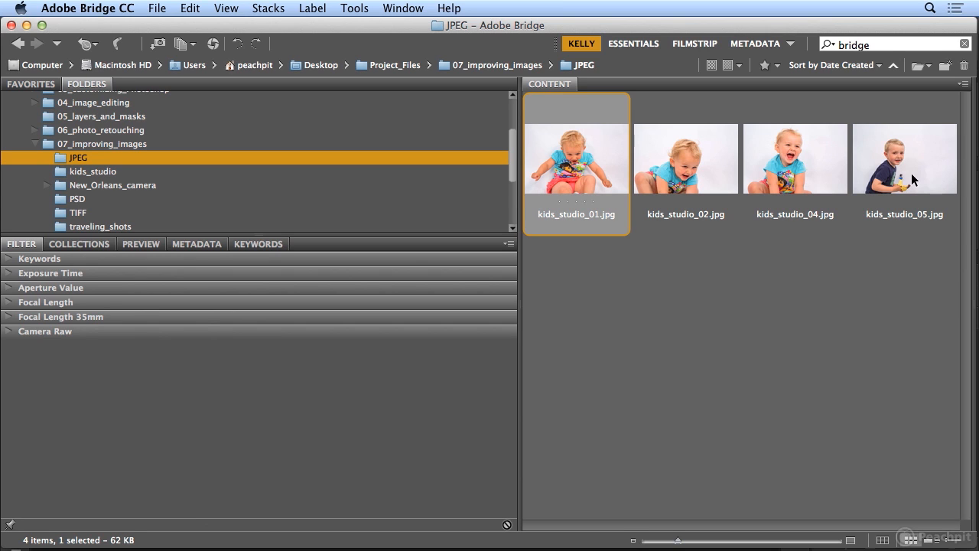
Step: Batch rename the four JPEGs as Current Filename plus the text '_sm'
{"action": "left_click", "coordinate": [355, 9]}
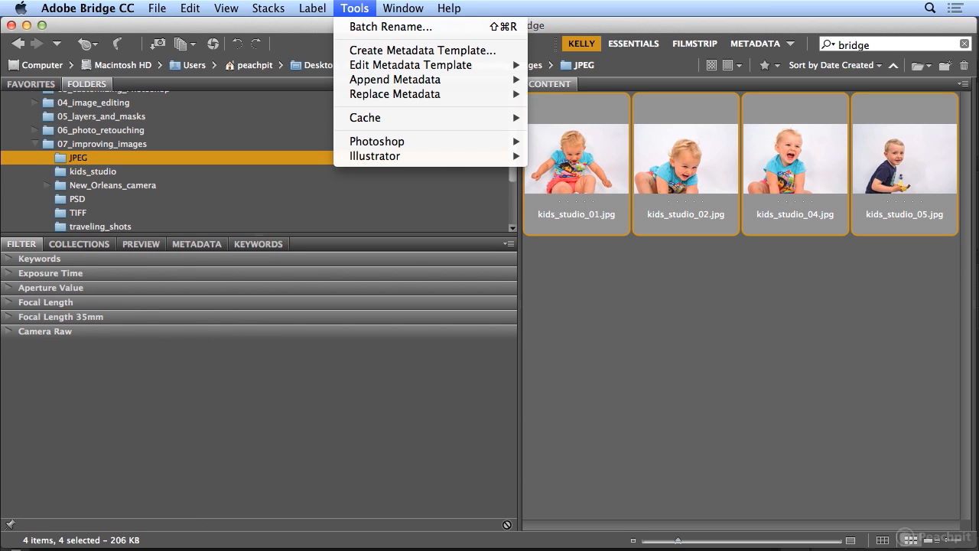
{"action": "mouse_move", "coordinate": [390, 27]}
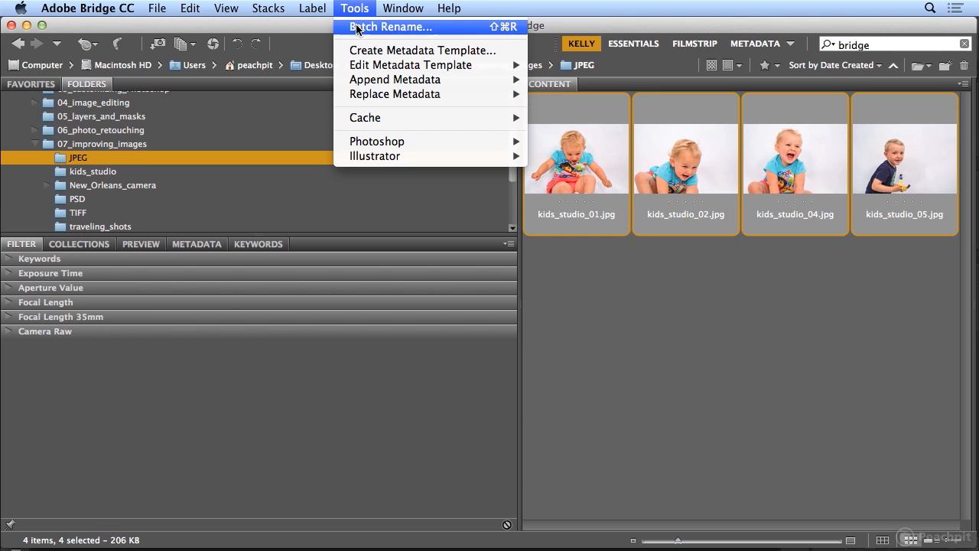
{"action": "left_click", "coordinate": [391, 27]}
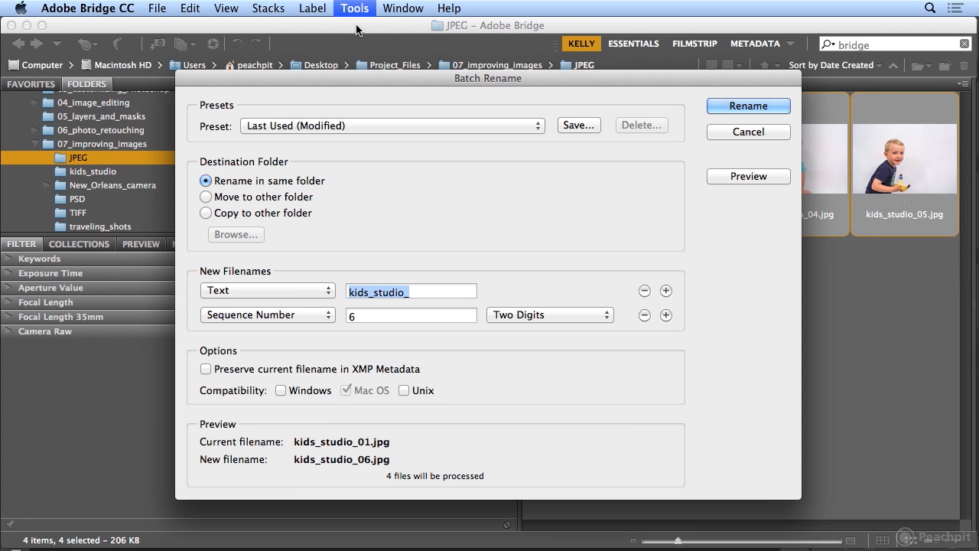
{"action": "left_click", "coordinate": [267, 290]}
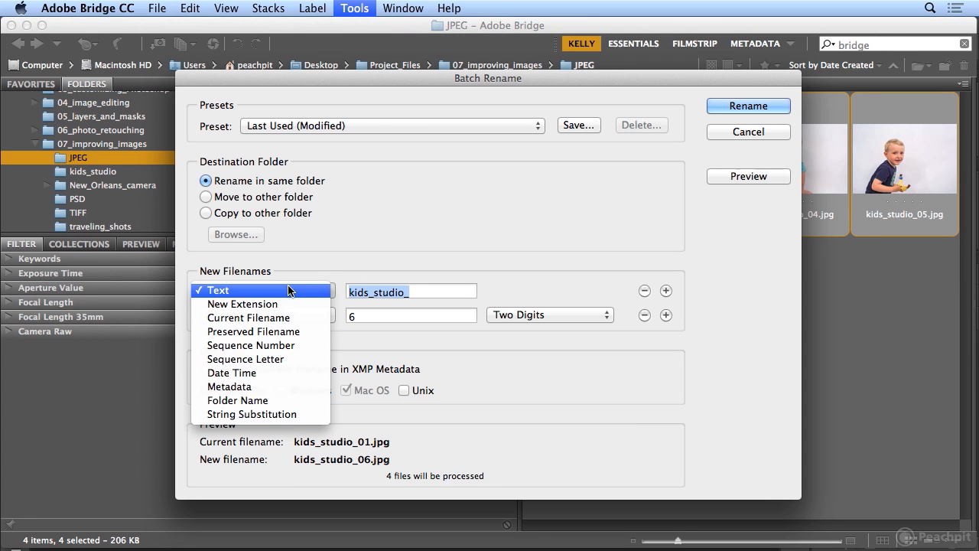
{"action": "left_click", "coordinate": [247, 317]}
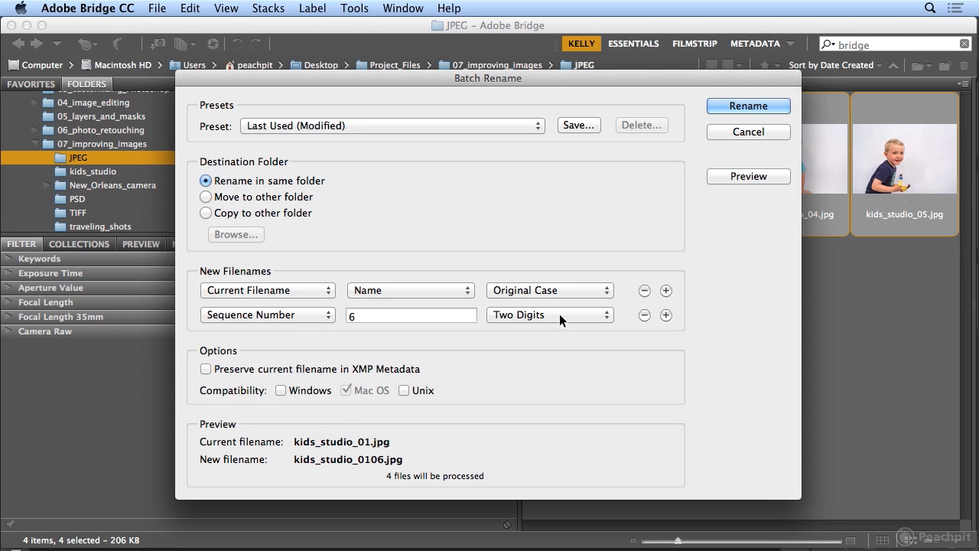
{"action": "left_click", "coordinate": [267, 315]}
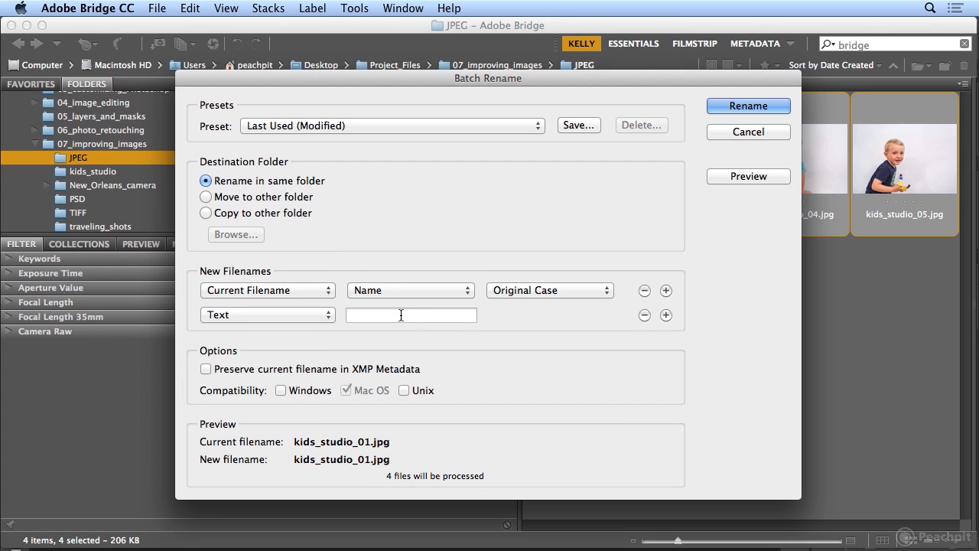
{"action": "type", "text": "_sm"}
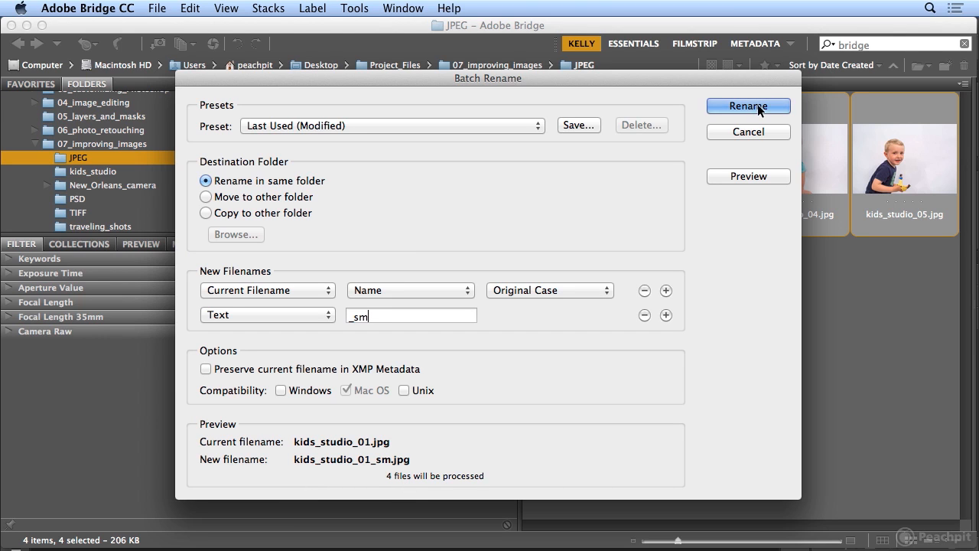
{"action": "left_click", "coordinate": [748, 105]}
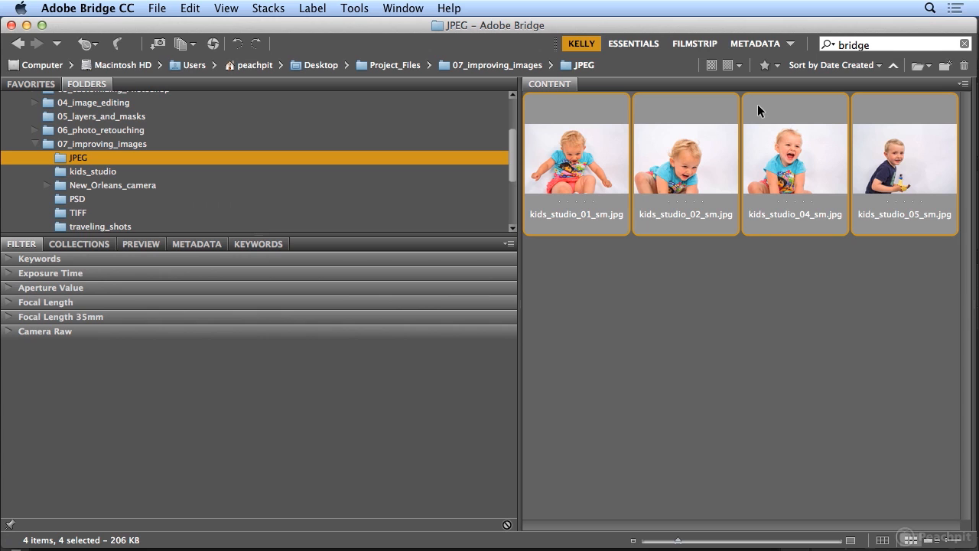
Step: Return to kids_studio, filter to Camera Raw images and select kids_studio_04.NEF
{"action": "left_click", "coordinate": [93, 170]}
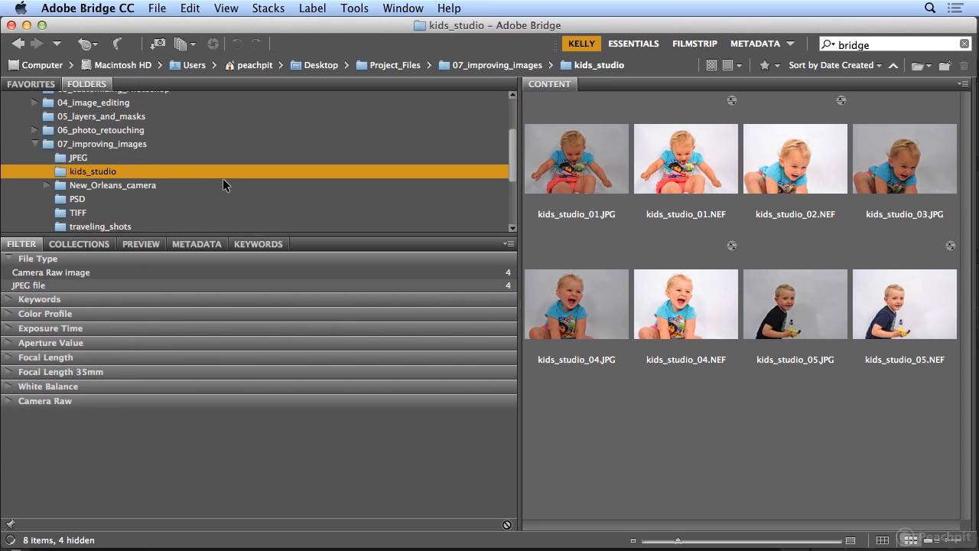
{"action": "mouse_move", "coordinate": [6, 293]}
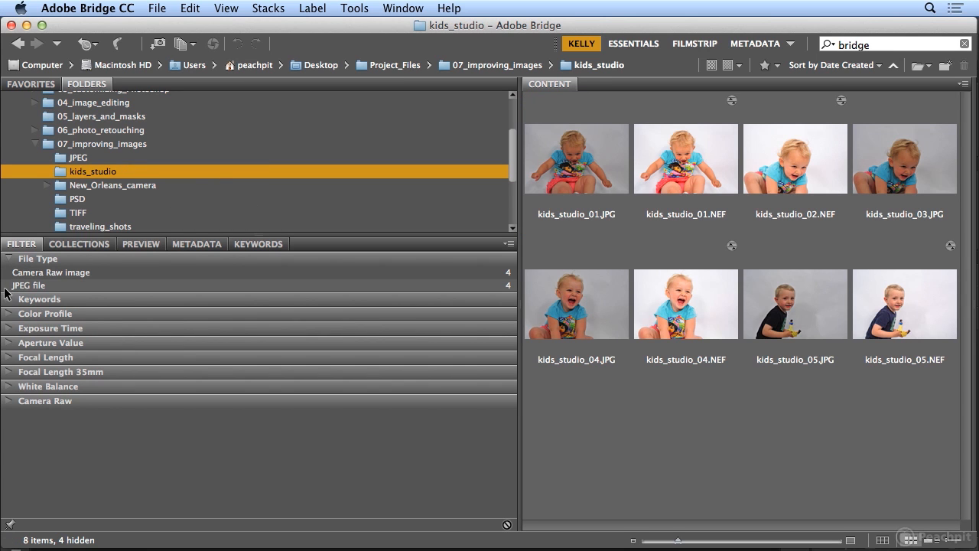
{"action": "left_click", "coordinate": [51, 272]}
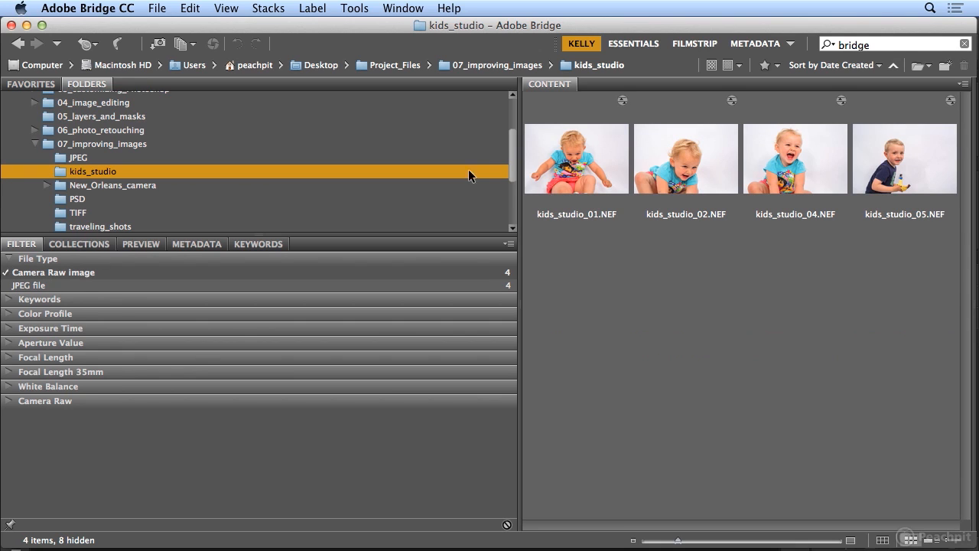
{"action": "mouse_move", "coordinate": [589, 152]}
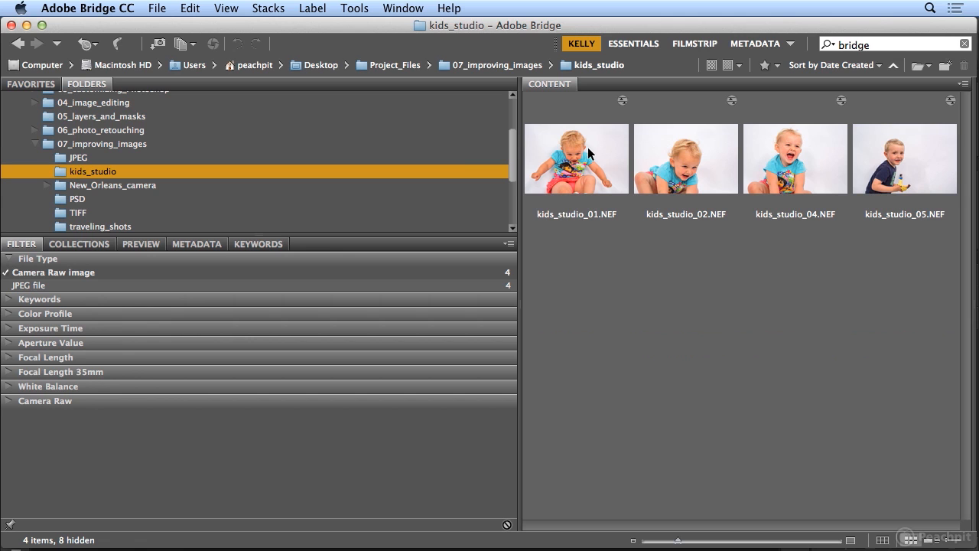
{"action": "left_click", "coordinate": [795, 159]}
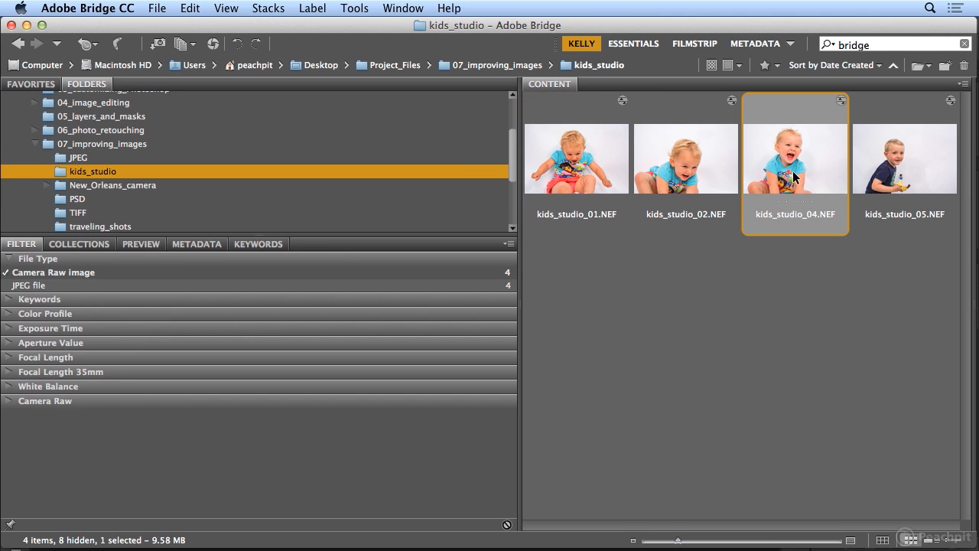
Step: Open kids_studio_04.NEF in Camera Raw and set Vibrance to -75
{"action": "double_click", "coordinate": [794, 158]}
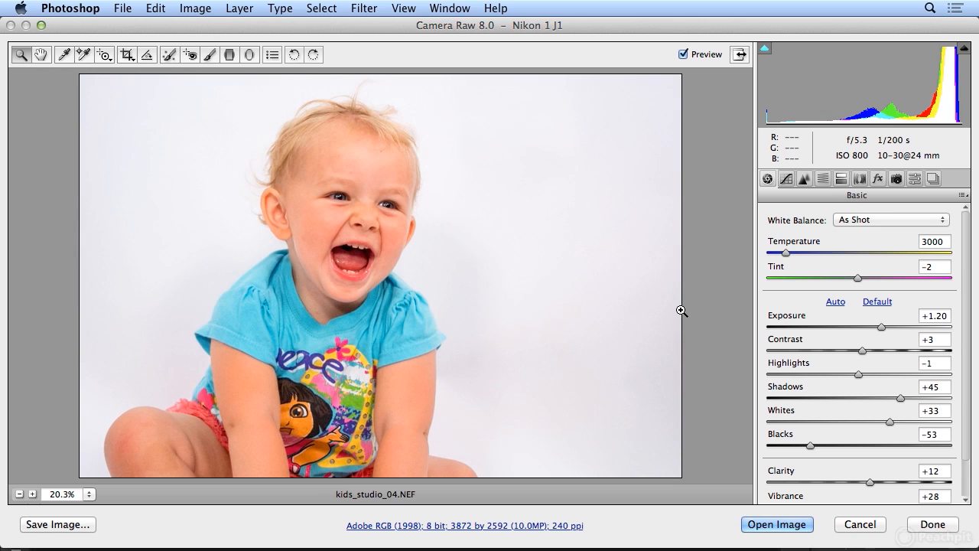
{"action": "mouse_move", "coordinate": [737, 361]}
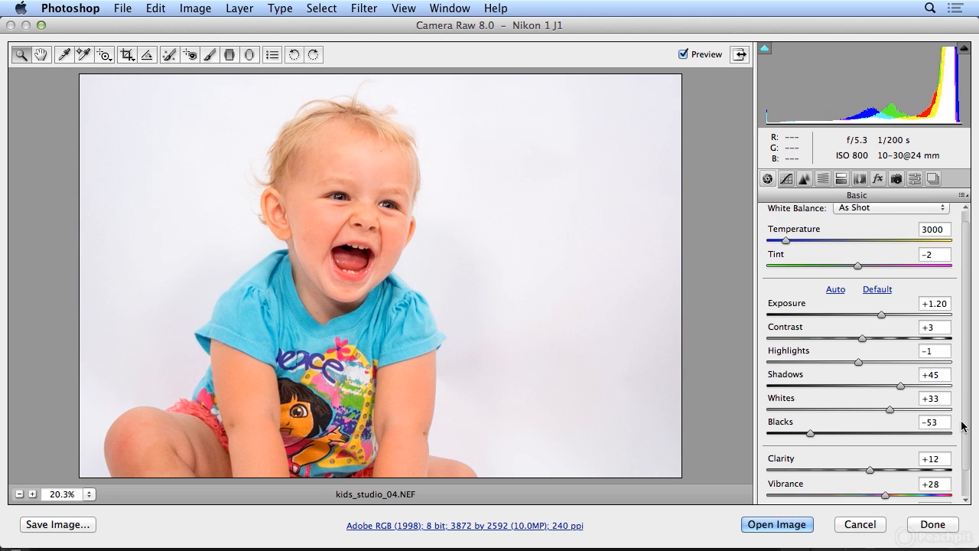
{"action": "scroll", "scroll_direction": "down", "scroll_amount": 3}
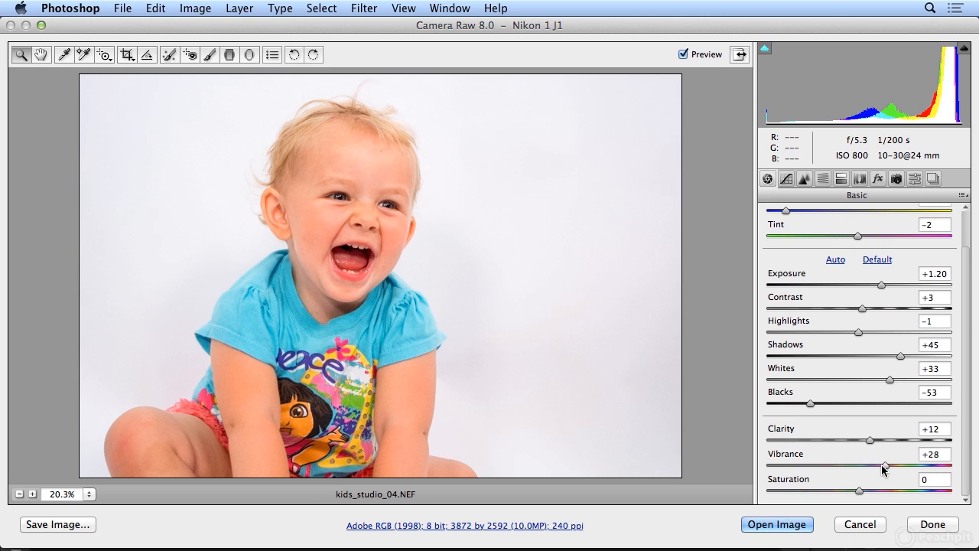
{"action": "left_click_drag", "start_coordinate": [884, 465], "coordinate": [808, 464]}
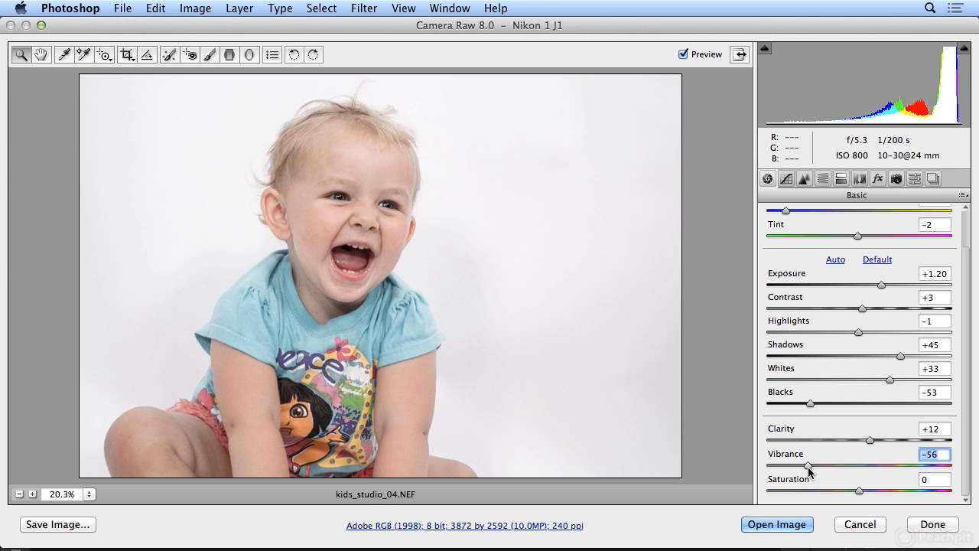
{"action": "left_click_drag", "start_coordinate": [806, 465], "coordinate": [767, 464]}
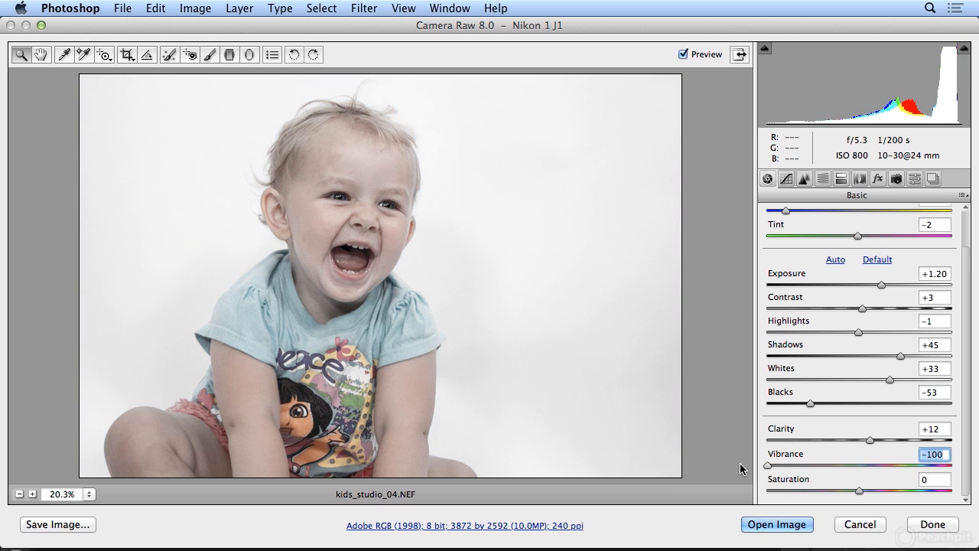
{"action": "left_click_drag", "start_coordinate": [767, 465], "coordinate": [801, 465]}
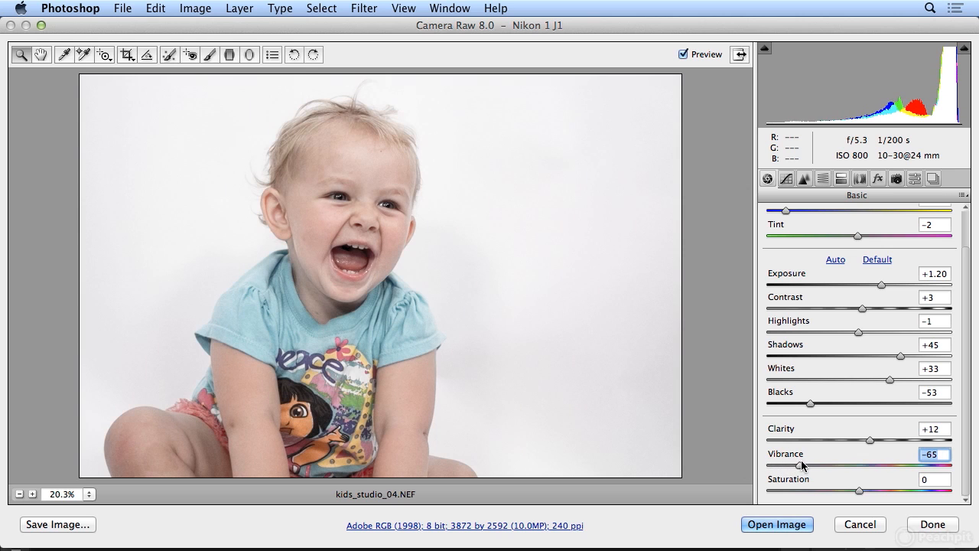
{"action": "left_click_drag", "start_coordinate": [799, 465], "coordinate": [786, 465]}
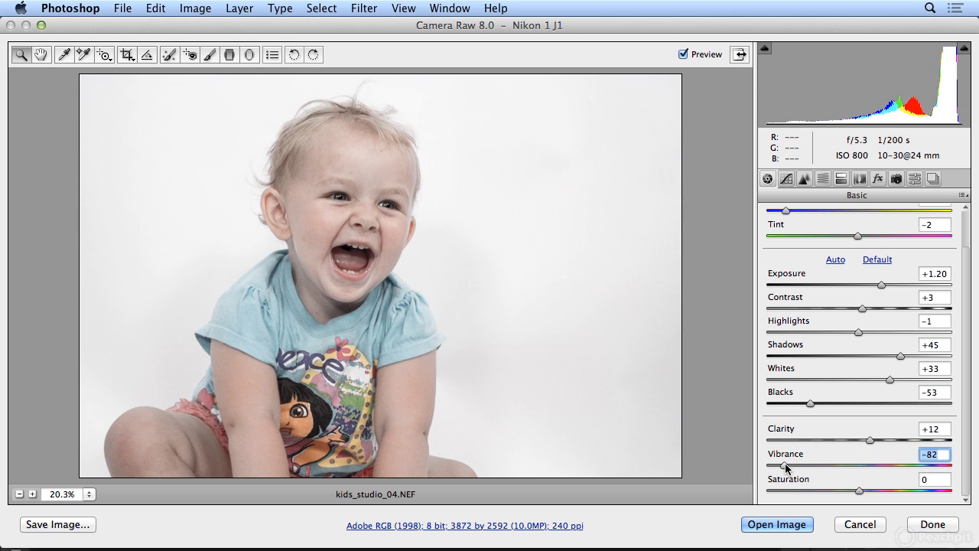
{"action": "left_click_drag", "start_coordinate": [788, 465], "coordinate": [793, 465]}
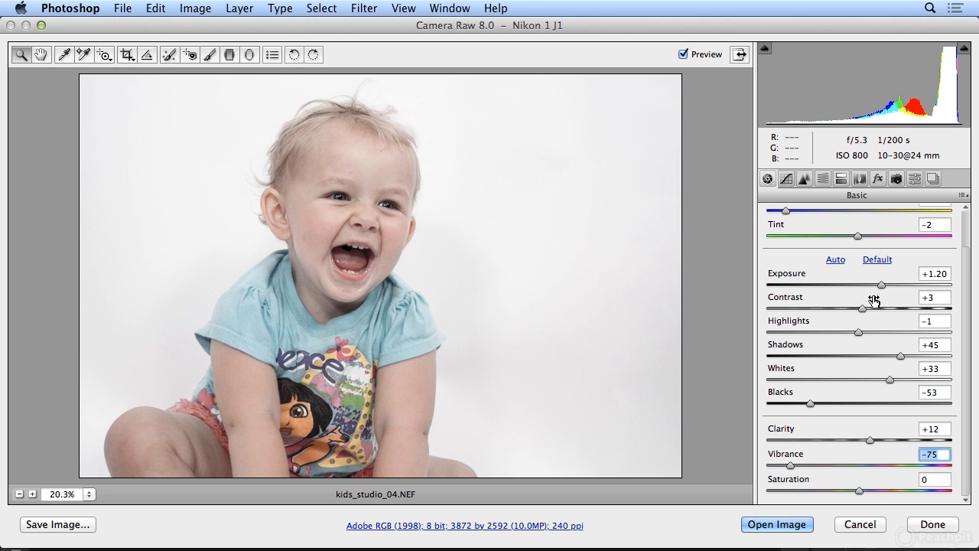
{"action": "mouse_move", "coordinate": [812, 409]}
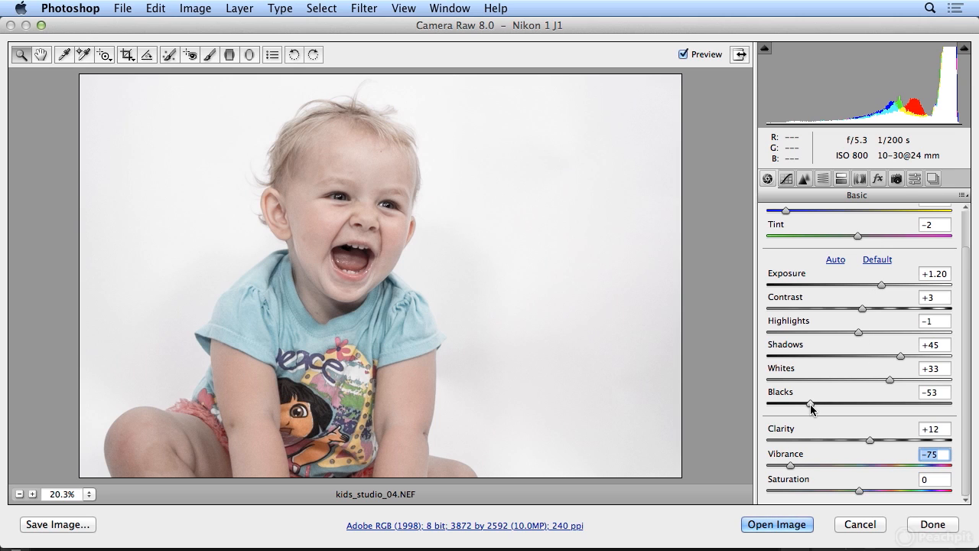
Step: Set Blacks to -61, lower the exposure slightly and darken Shadows to -33
{"action": "left_click_drag", "start_coordinate": [811, 403], "coordinate": [800, 403]}
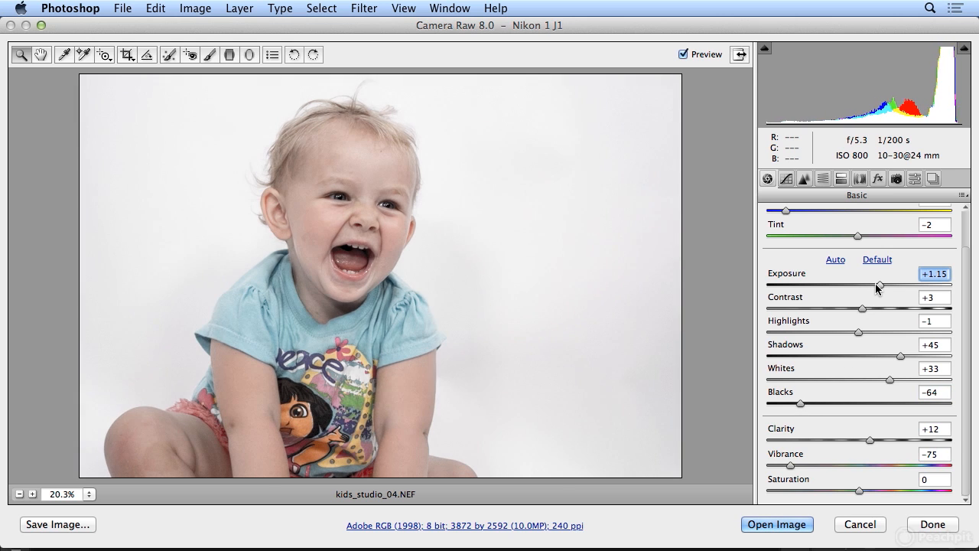
{"action": "left_click_drag", "start_coordinate": [801, 404], "coordinate": [804, 403]}
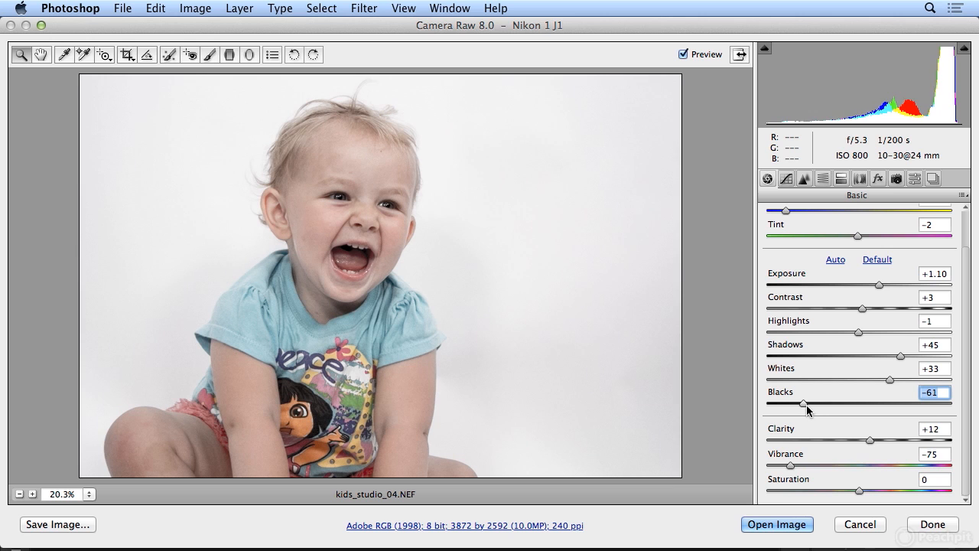
{"action": "left_click_drag", "start_coordinate": [865, 380], "coordinate": [906, 380]}
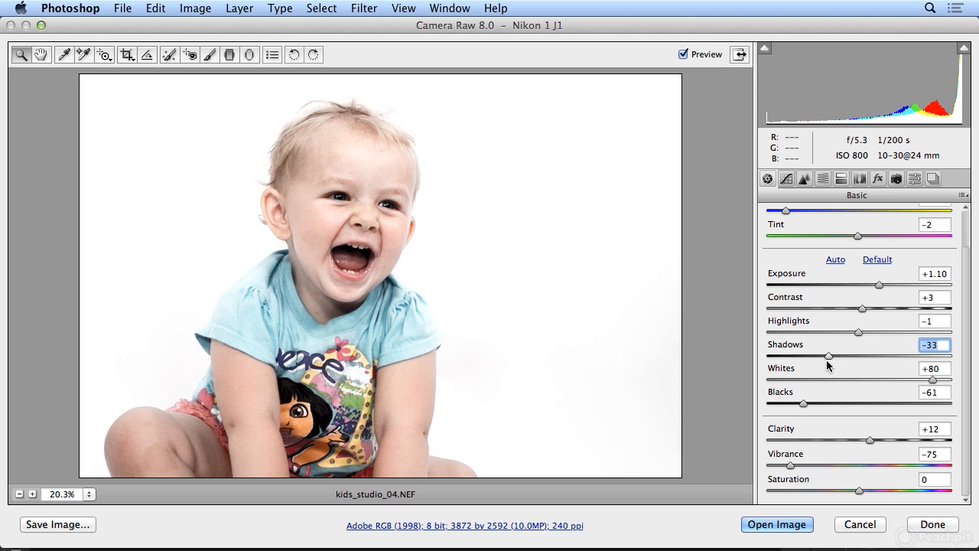
{"action": "left_click_drag", "start_coordinate": [826, 355], "coordinate": [849, 355]}
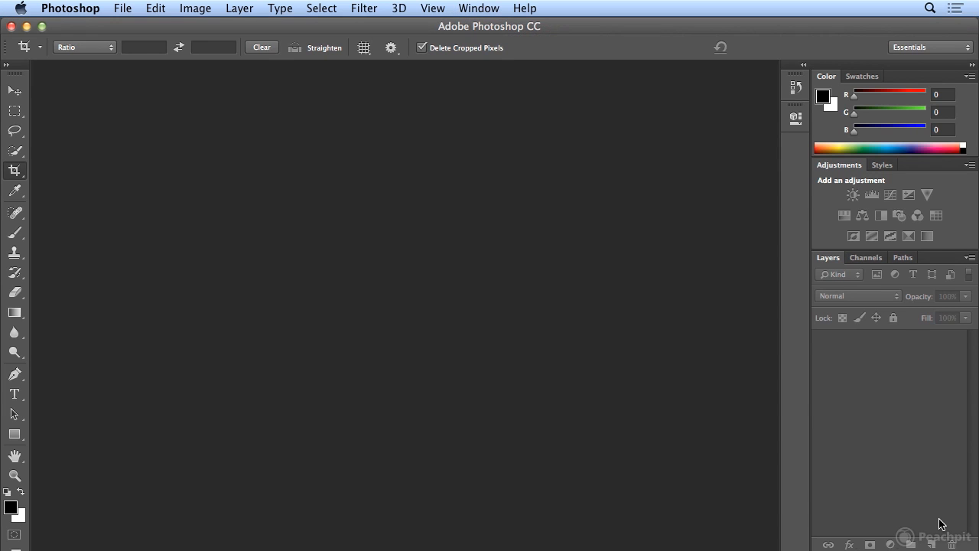
{"action": "mouse_move", "coordinate": [822, 429]}
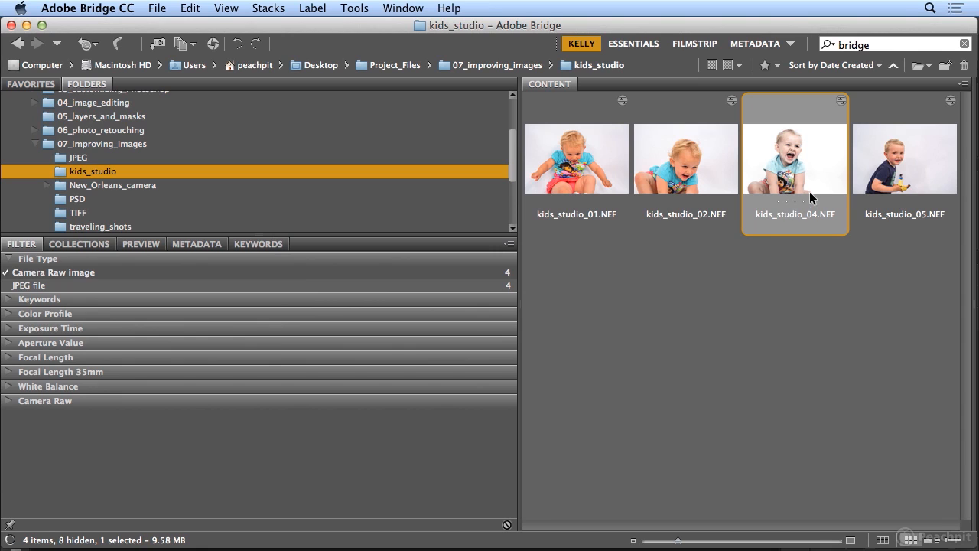
{"action": "mouse_move", "coordinate": [413, 39]}
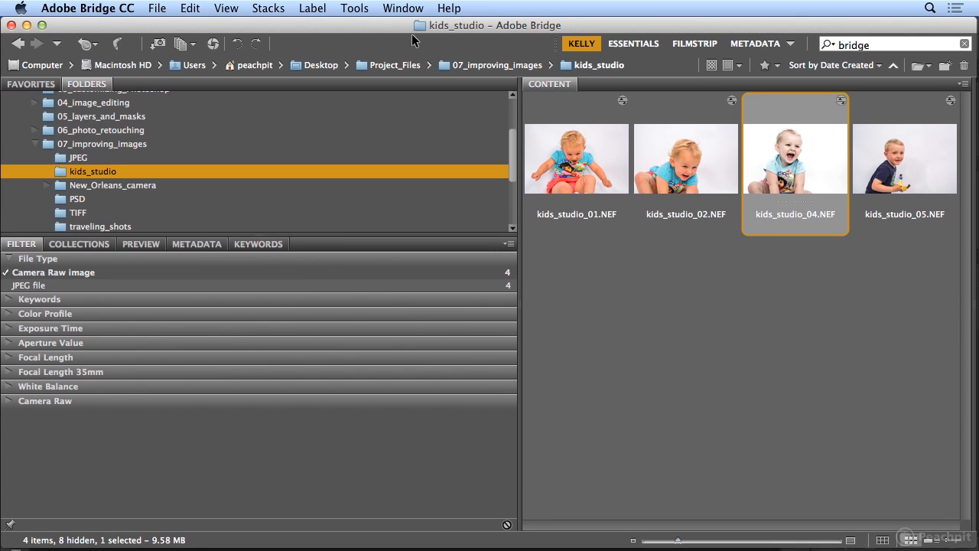
Step: Switch back to Adobe Bridge's kids_studio folder and select the raw photos
{"action": "left_click", "coordinate": [190, 9]}
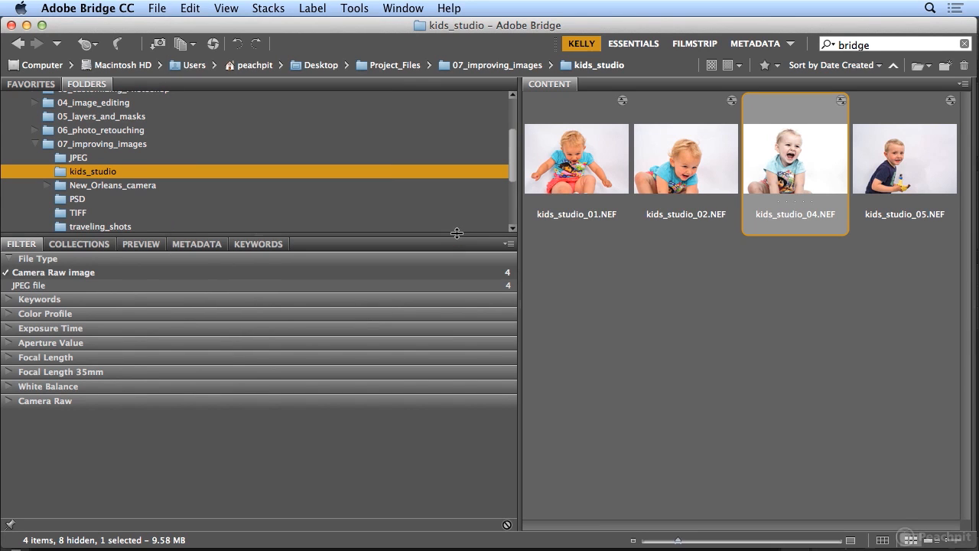
{"action": "left_click", "coordinate": [576, 159]}
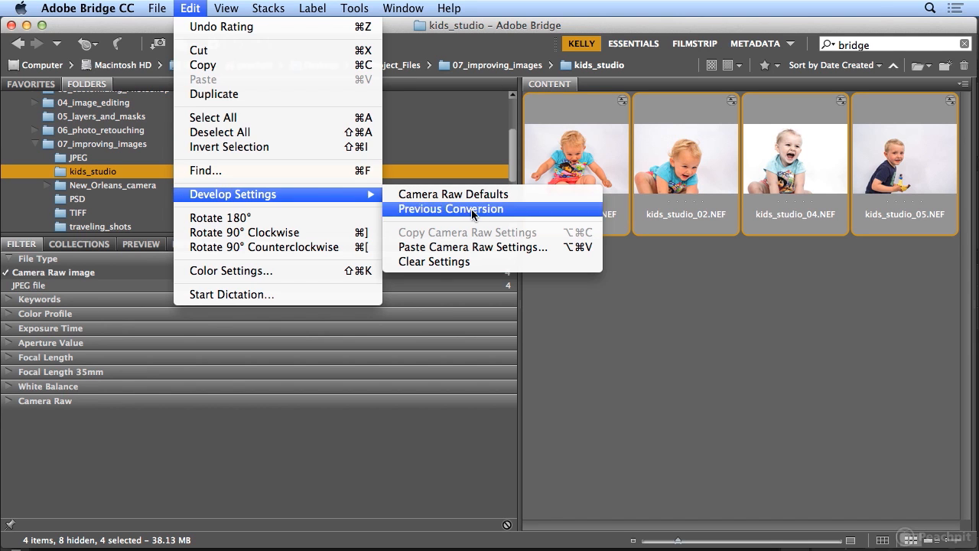
Step: Paste kids_studio_04's aged Camera Raw settings onto all four kids_studio photos
{"action": "left_click", "coordinate": [471, 246]}
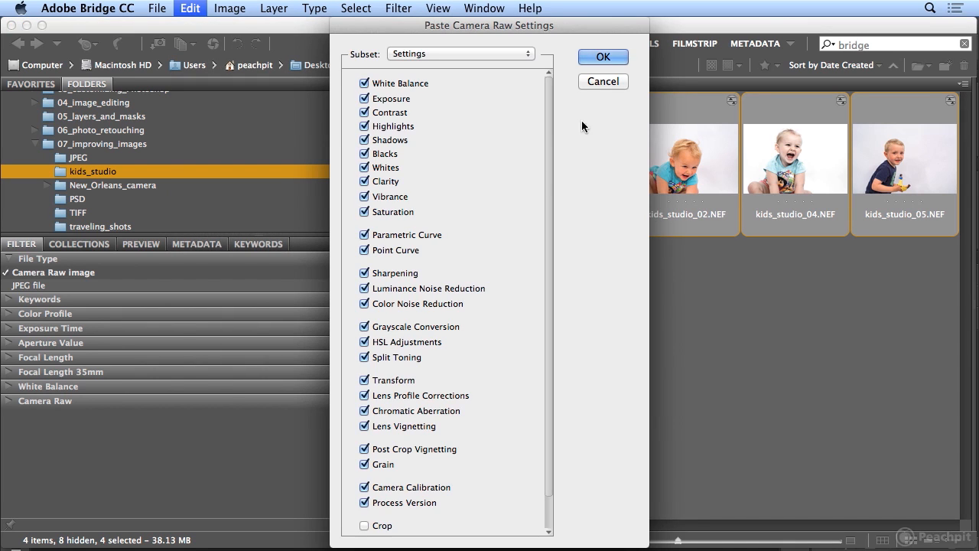
{"action": "left_click", "coordinate": [603, 56]}
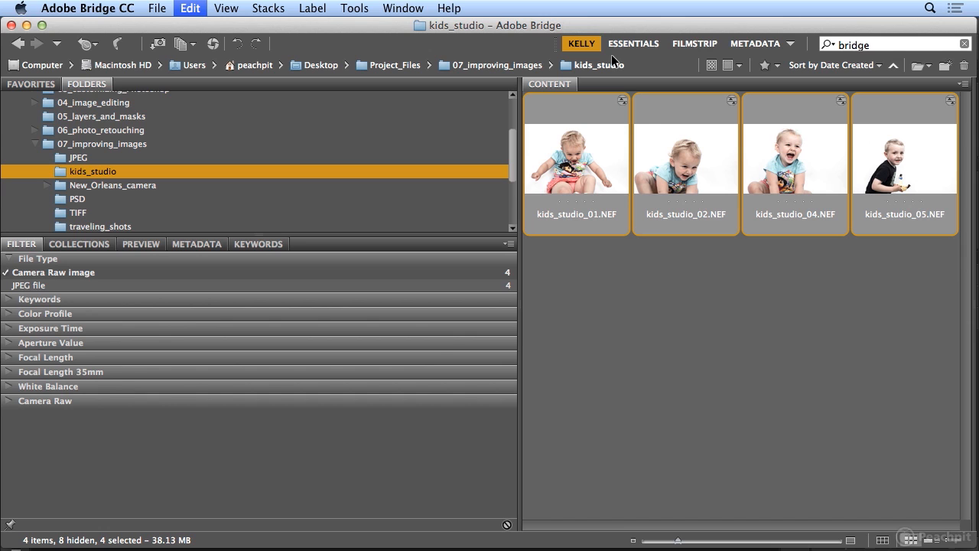
Step: Batch rename the four photos, replacing the _sm suffix with _aged
{"action": "left_click", "coordinate": [354, 8]}
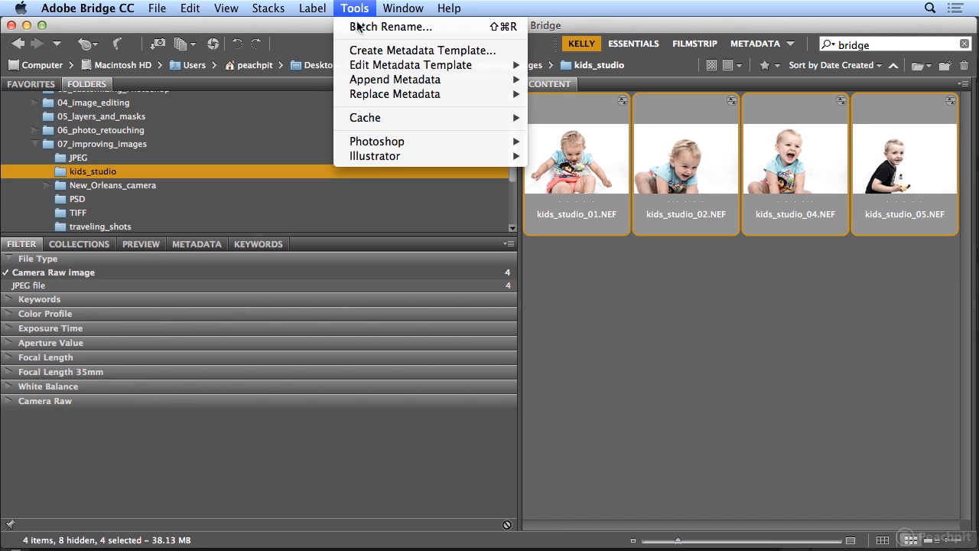
{"action": "left_click", "coordinate": [392, 27]}
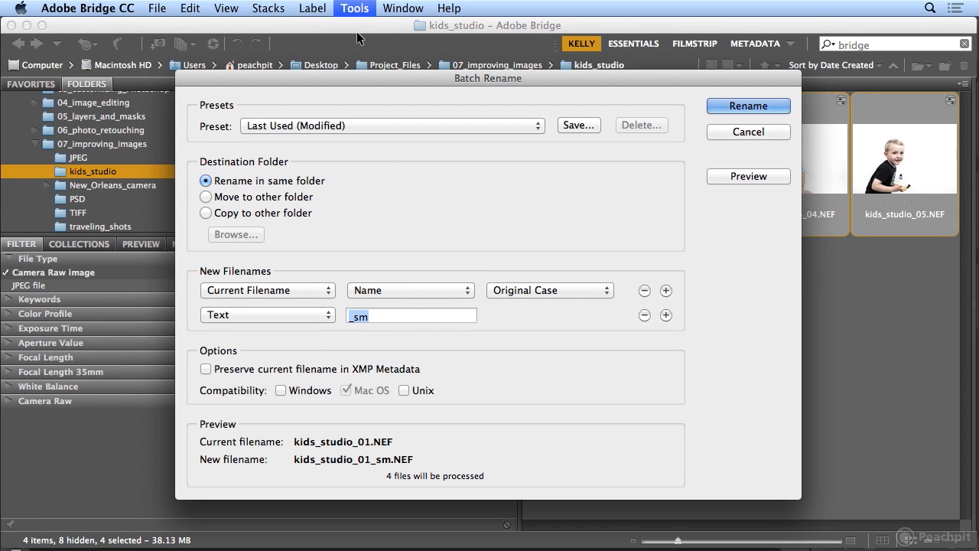
{"action": "left_click", "coordinate": [374, 316]}
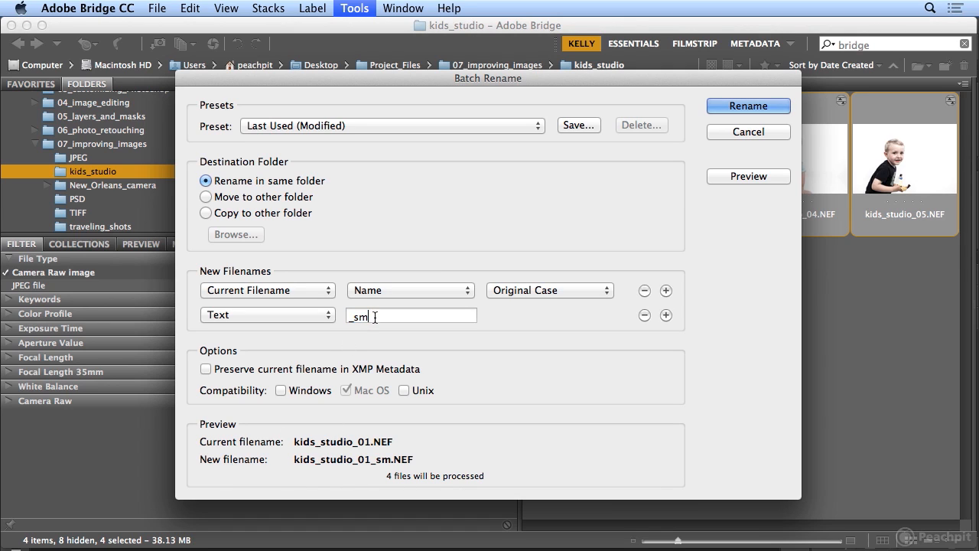
{"action": "key", "text": "Backspace"}
{"action": "type", "text": "_aged_"}
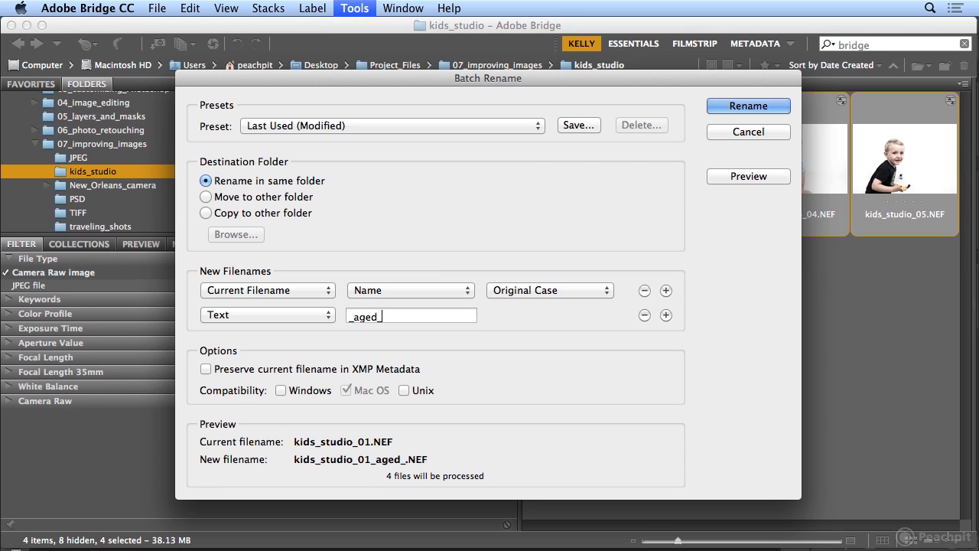
{"action": "key", "text": "Backspace"}
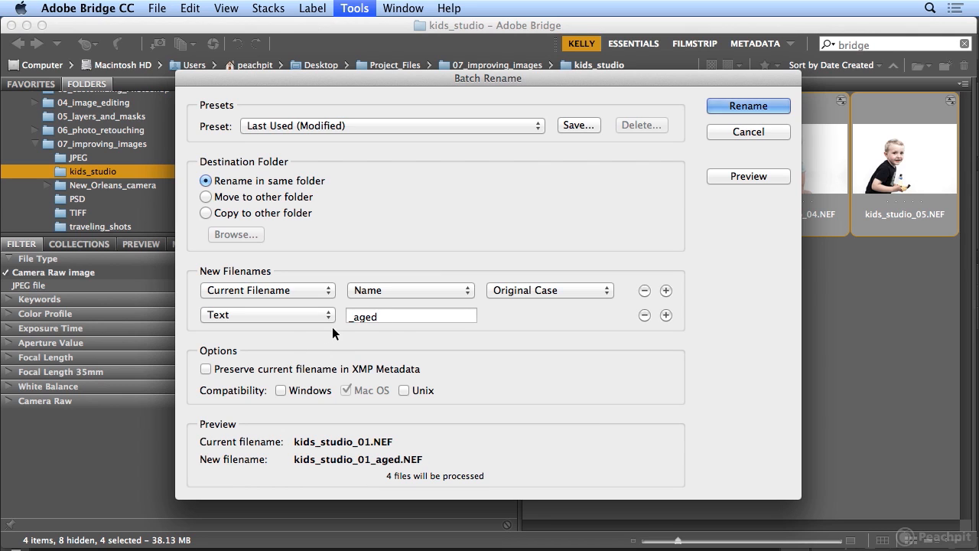
{"action": "left_click", "coordinate": [748, 106]}
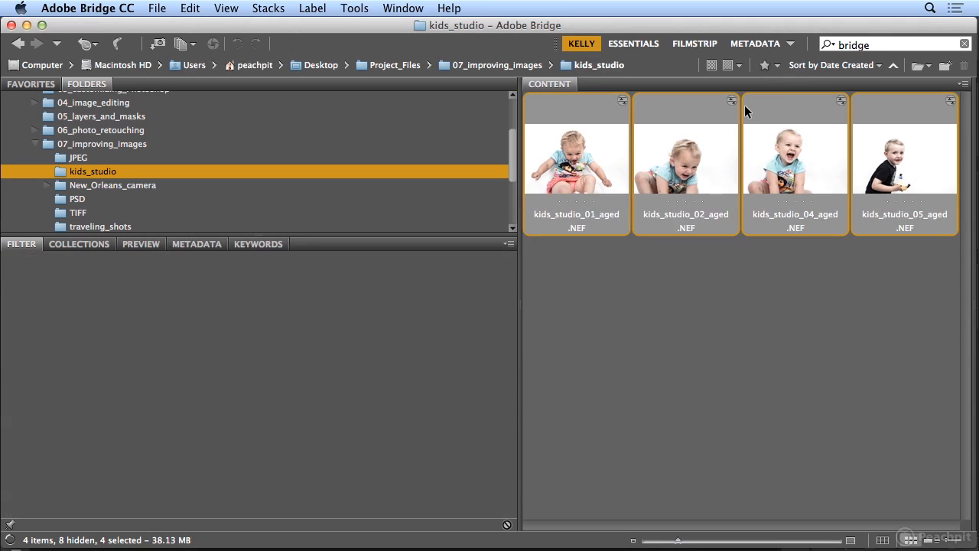
{"action": "left_click", "coordinate": [354, 8]}
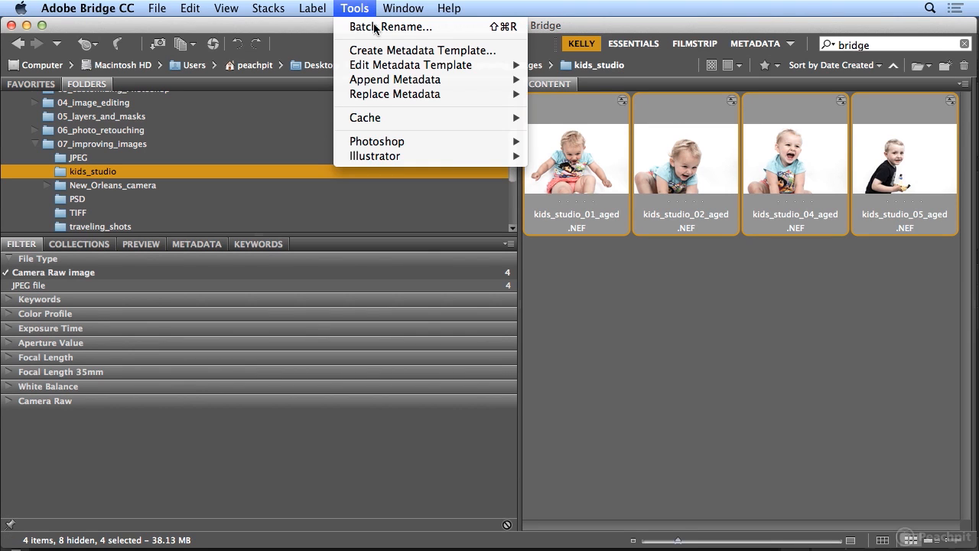
{"action": "mouse_move", "coordinate": [376, 141]}
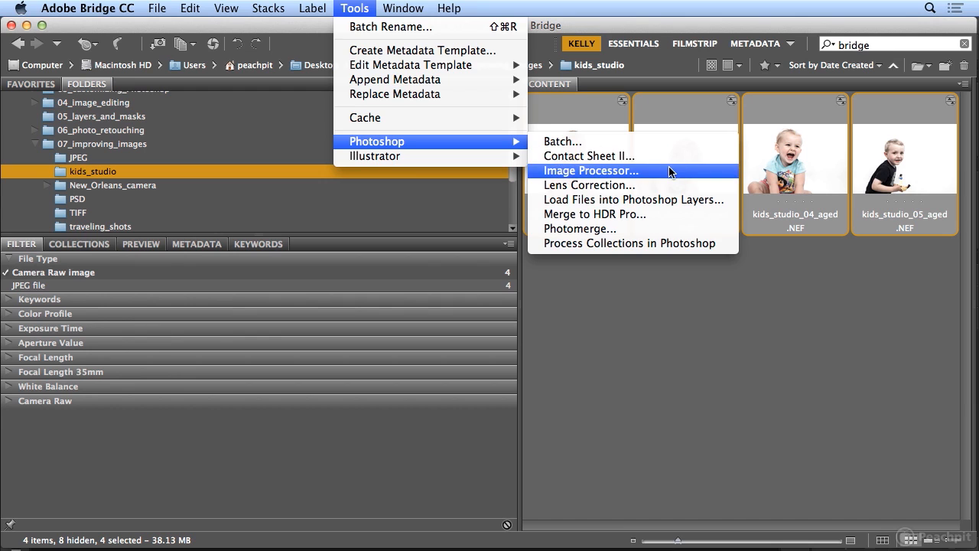
Step: Run Image Processor on the four photos, saving 800×600 JPEGs and PSDs without TIFF
{"action": "left_click", "coordinate": [591, 171]}
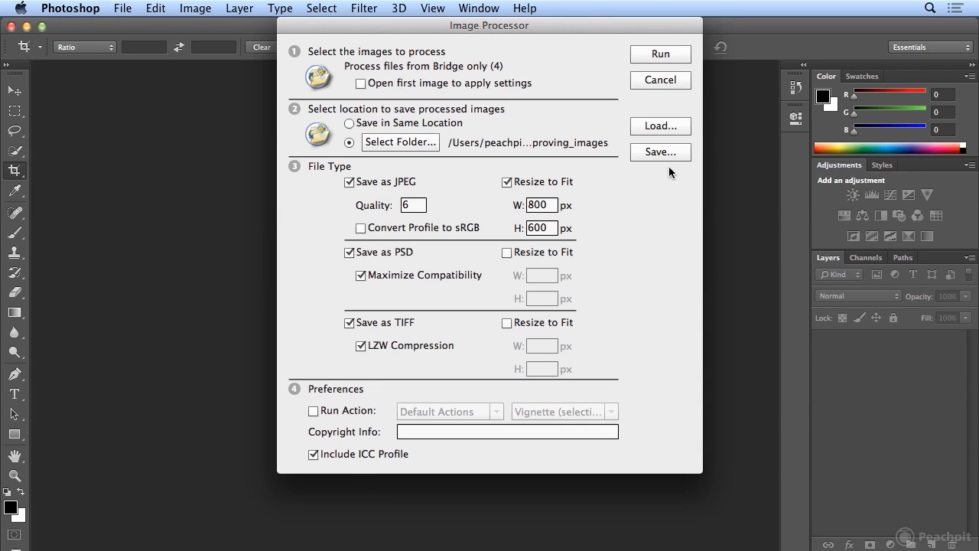
{"action": "mouse_move", "coordinate": [490, 208]}
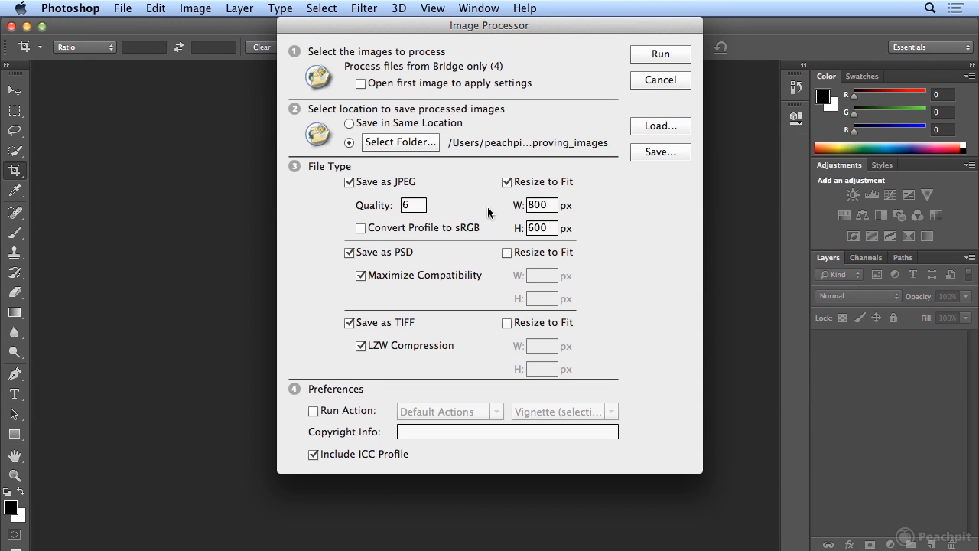
{"action": "mouse_move", "coordinate": [375, 267]}
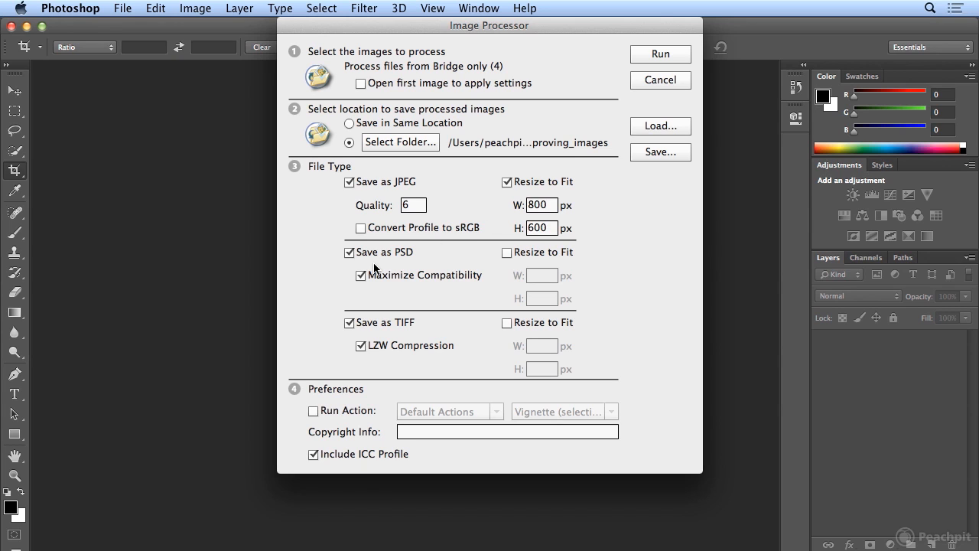
{"action": "left_click", "coordinate": [350, 322]}
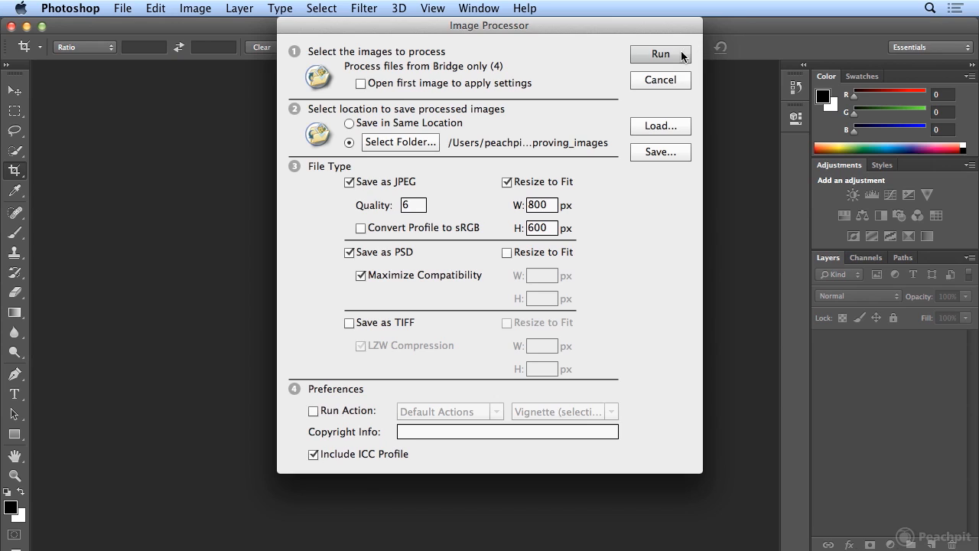
{"action": "left_click", "coordinate": [655, 55]}
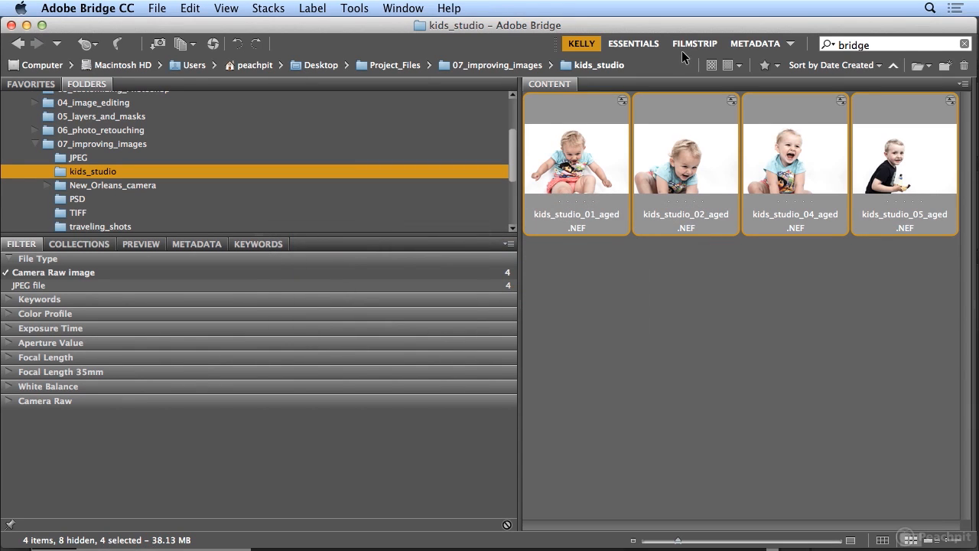
Step: Inspect the JPEG, PSD and TIFF output folders, ending back in the JPEG folder
{"action": "left_click", "coordinate": [77, 158]}
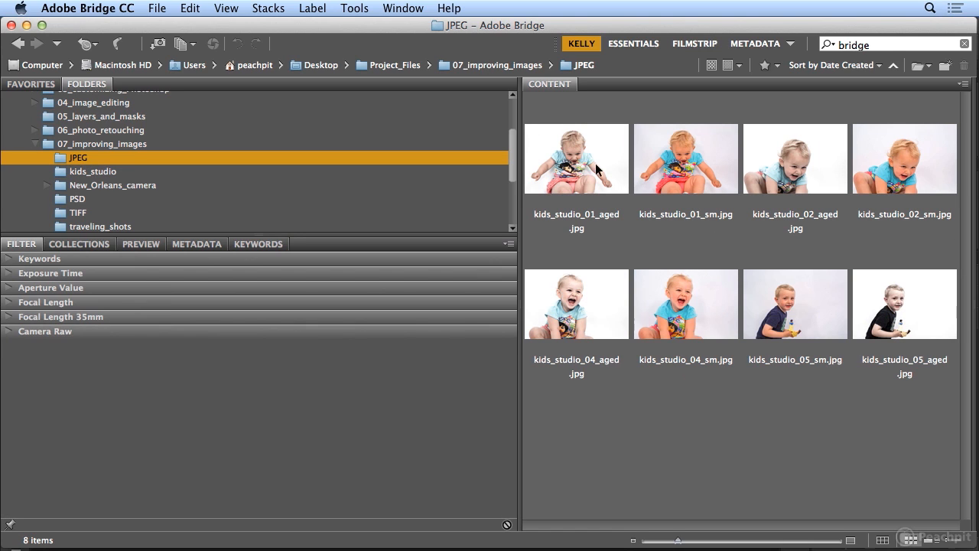
{"action": "mouse_move", "coordinate": [610, 172]}
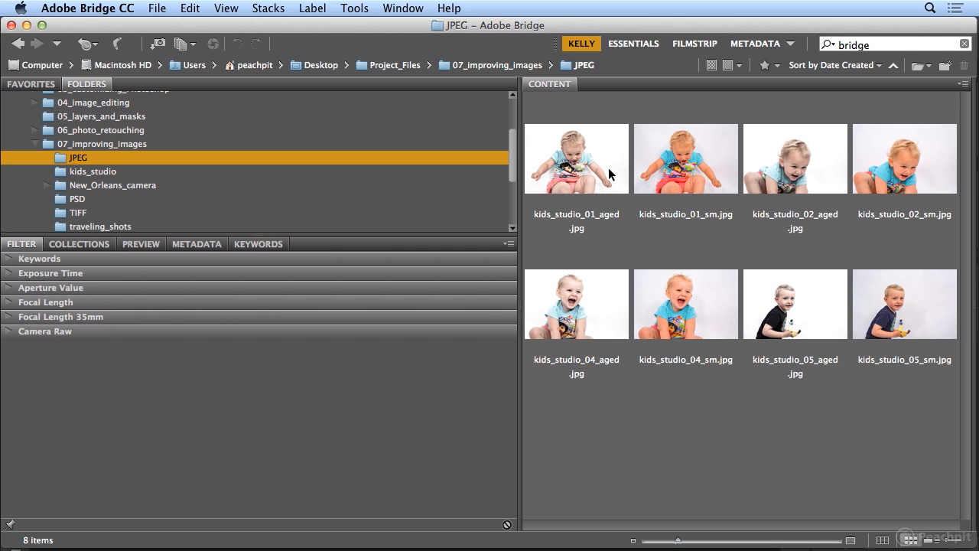
{"action": "mouse_move", "coordinate": [125, 204]}
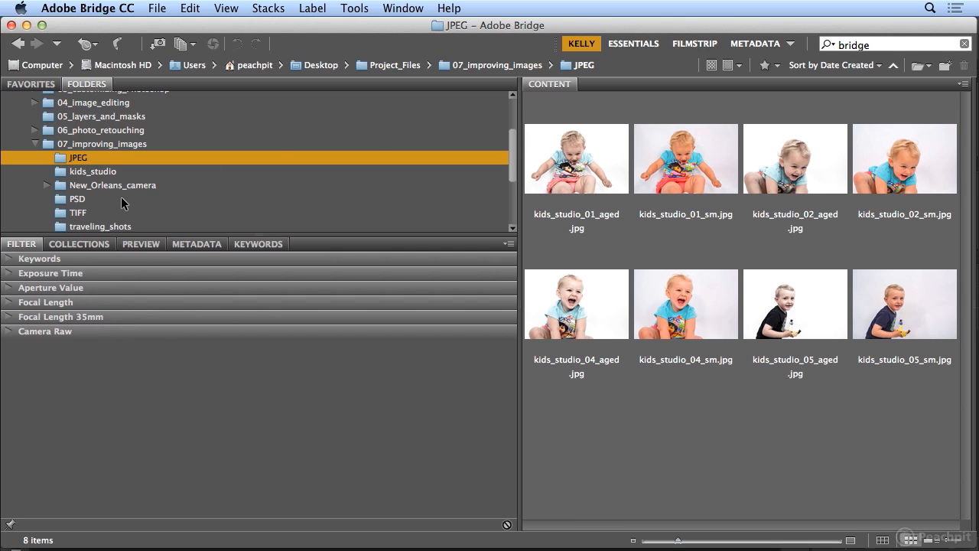
{"action": "left_click", "coordinate": [76, 198]}
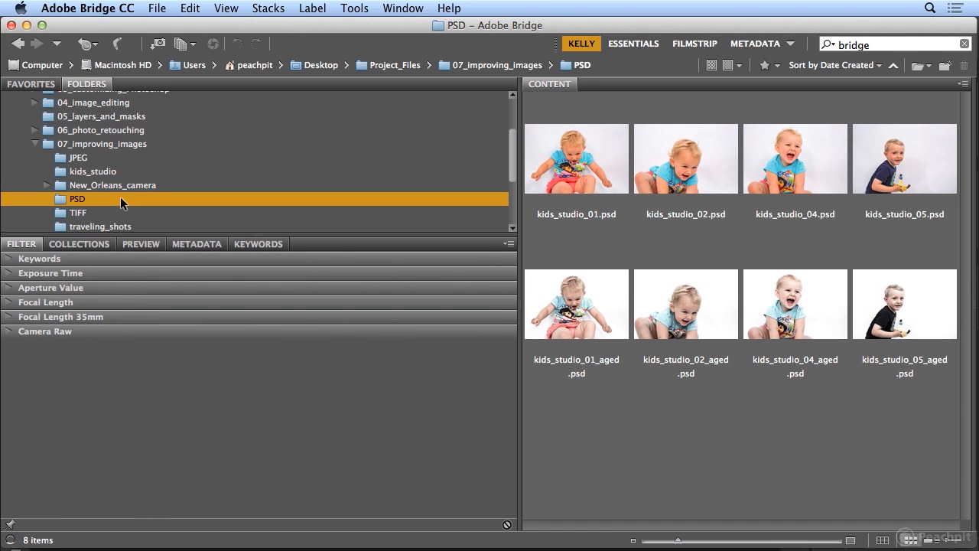
{"action": "left_click", "coordinate": [77, 212]}
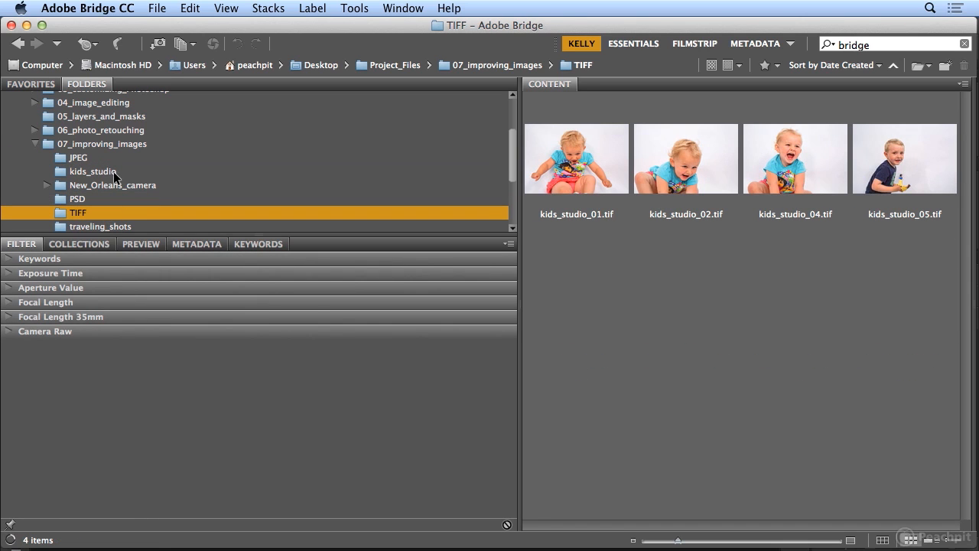
{"action": "left_click", "coordinate": [78, 157]}
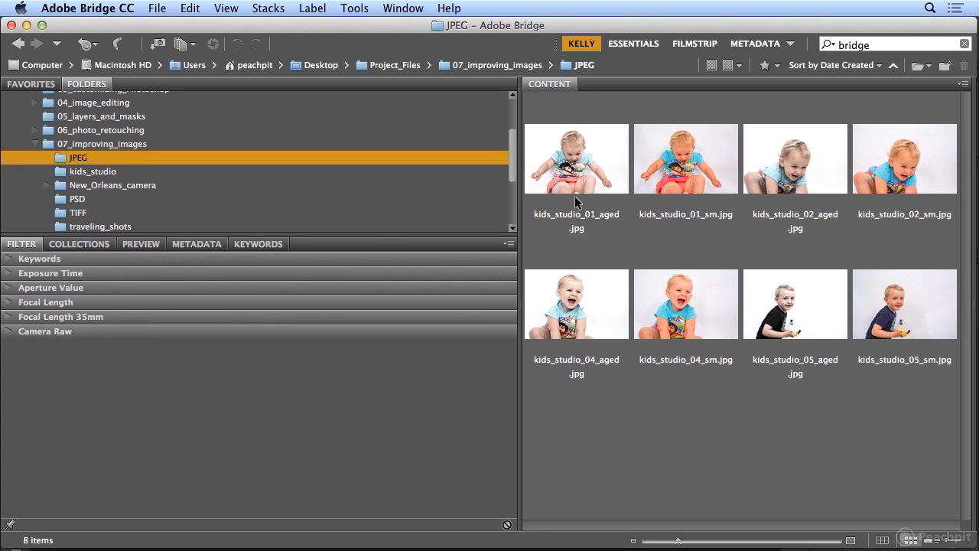
Step: Select the four _aged JPEGs and batch rename them with '_sm' appended
{"action": "left_click", "coordinate": [576, 159]}
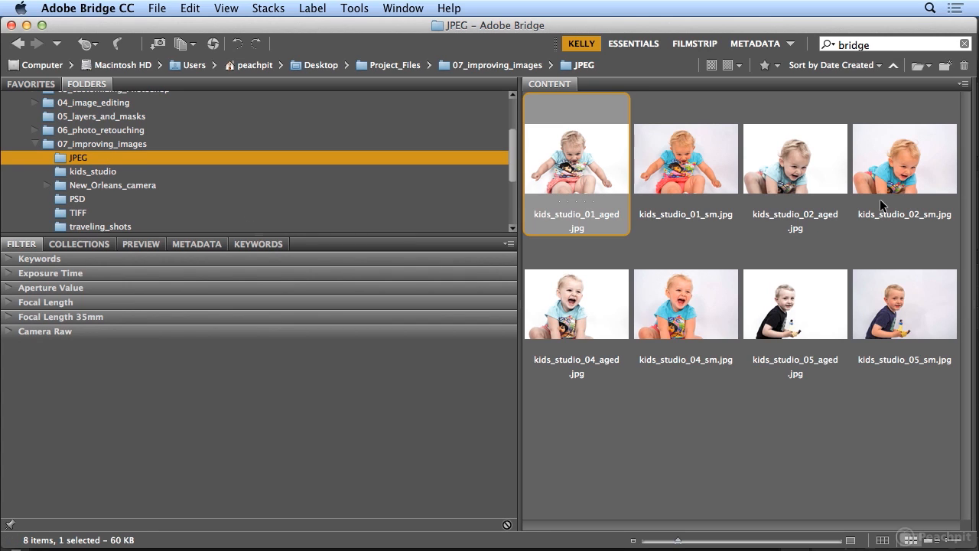
{"action": "left_click", "coordinate": [795, 159]}
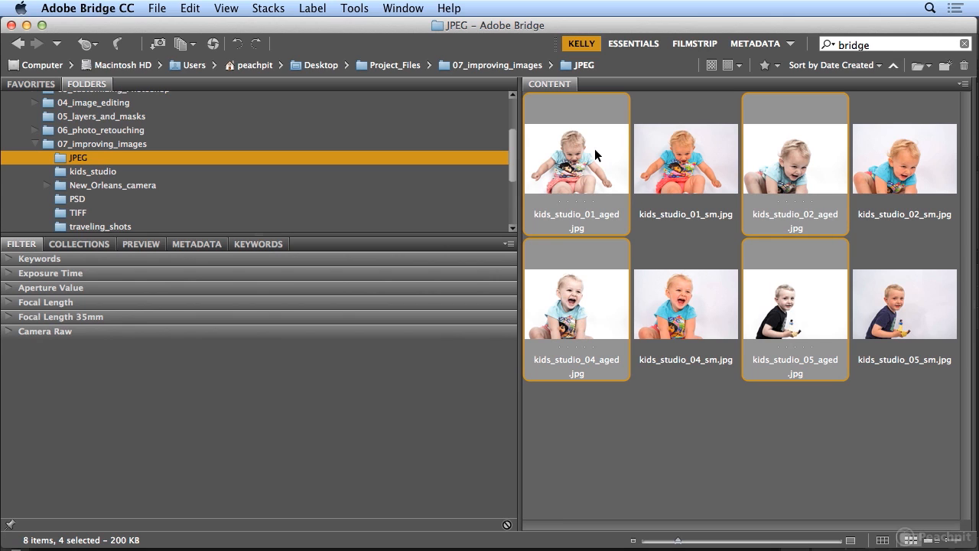
{"action": "mouse_move", "coordinate": [599, 296]}
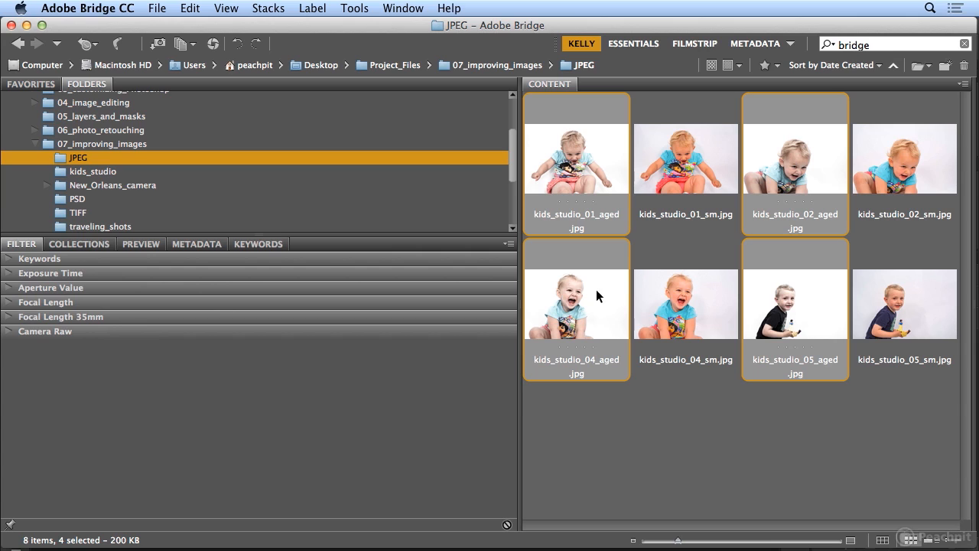
{"action": "mouse_move", "coordinate": [820, 310]}
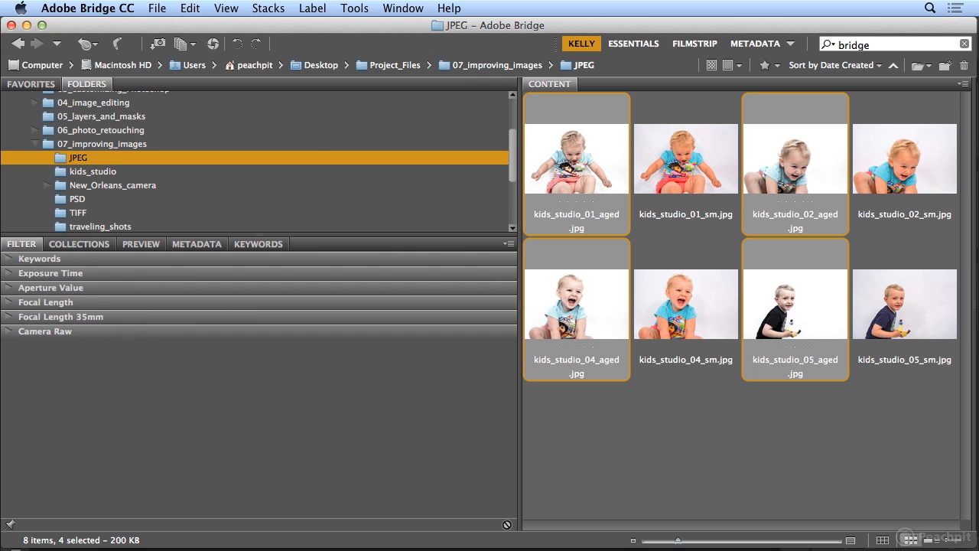
{"action": "left_click", "coordinate": [354, 9]}
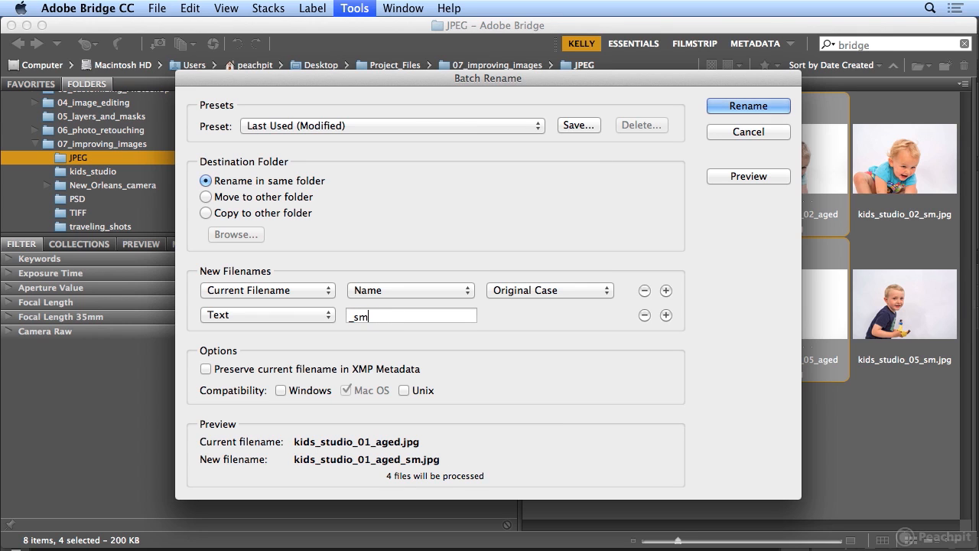
{"action": "left_click", "coordinate": [748, 105]}
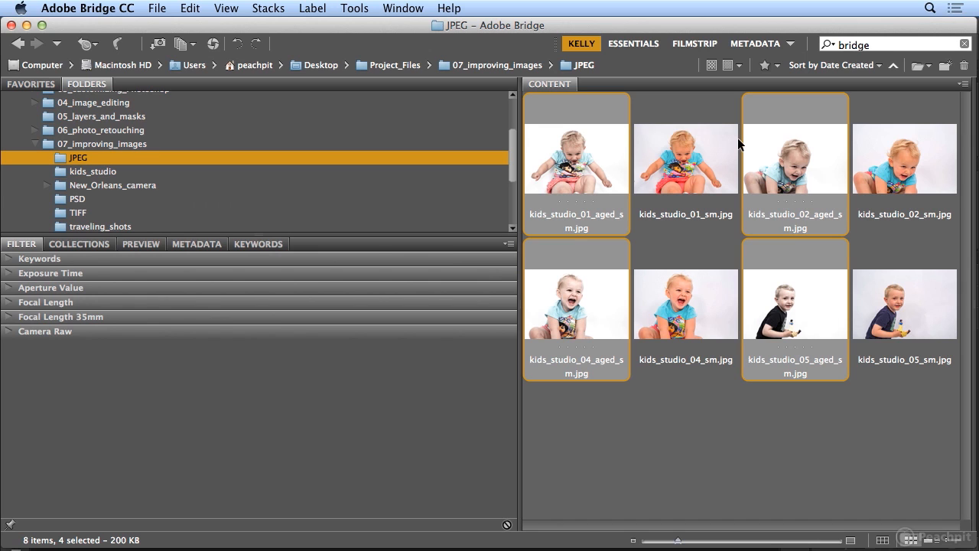
{"action": "left_click", "coordinate": [354, 8]}
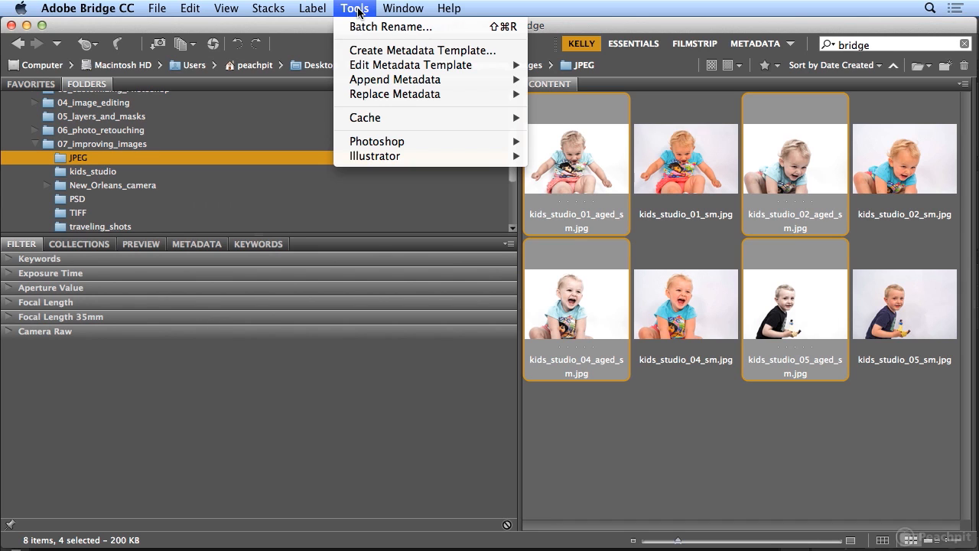
{"action": "mouse_move", "coordinate": [376, 141]}
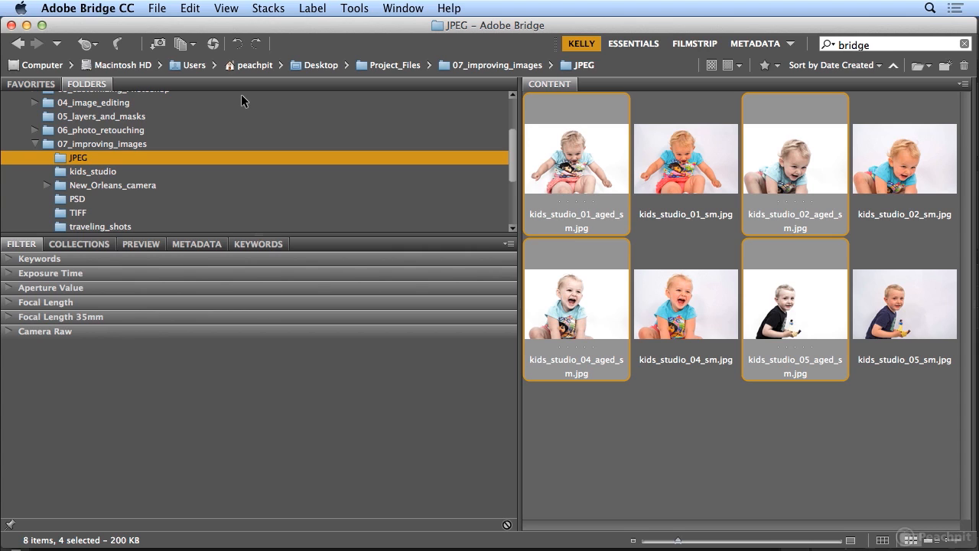
{"action": "mouse_move", "coordinate": [404, 90]}
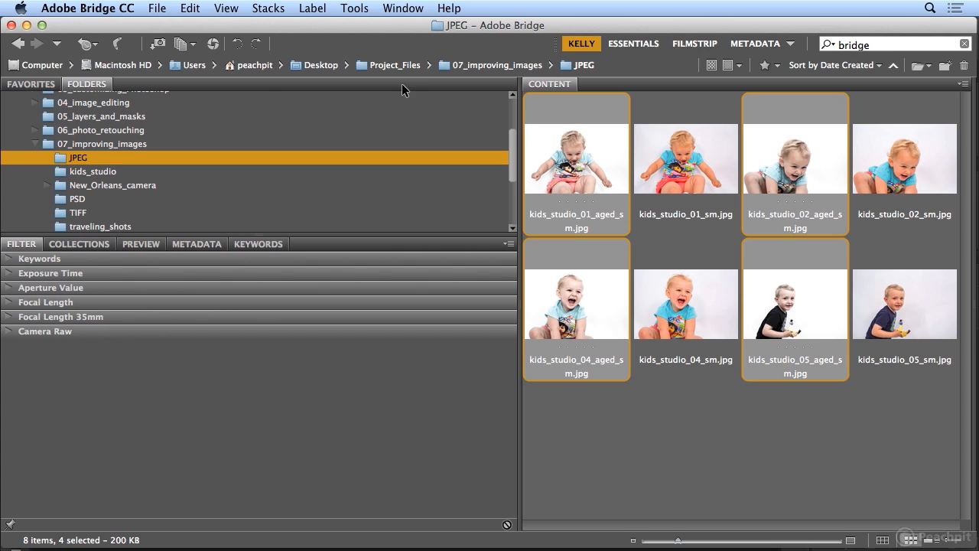
Step: Preview kids_studio_04_sm.jpg, then kids_studio_04_aged_sm.jpg, to compare versions
{"action": "left_click", "coordinate": [685, 304]}
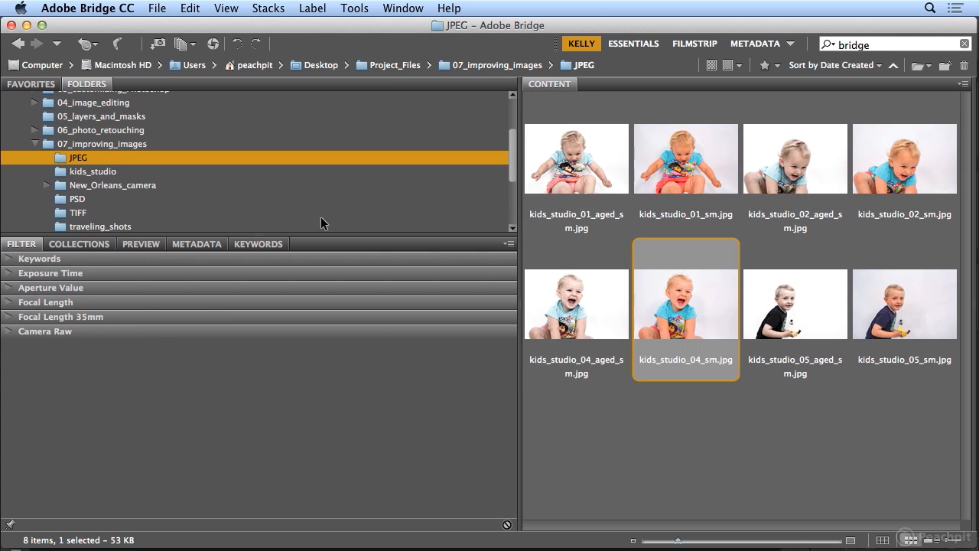
{"action": "left_click", "coordinate": [140, 243]}
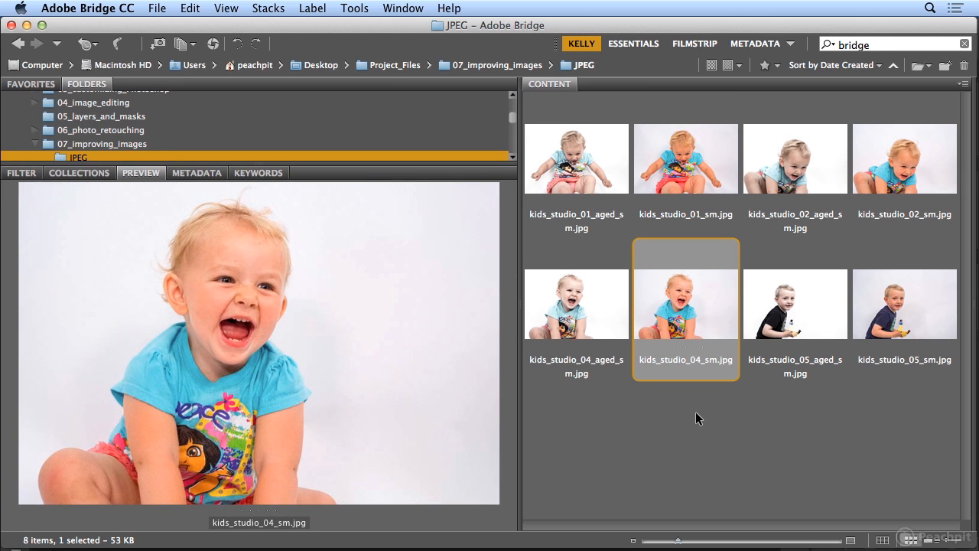
{"action": "mouse_move", "coordinate": [582, 326]}
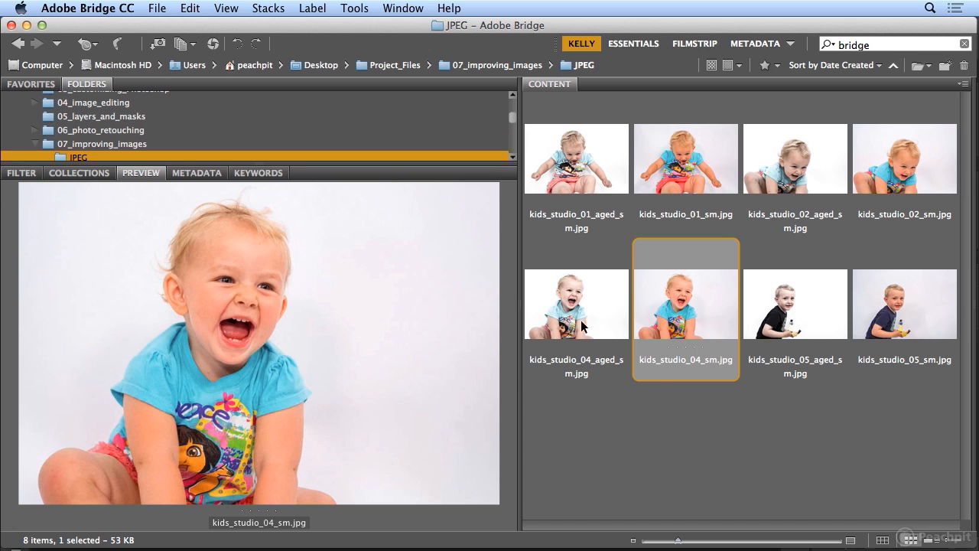
{"action": "left_click", "coordinate": [576, 304]}
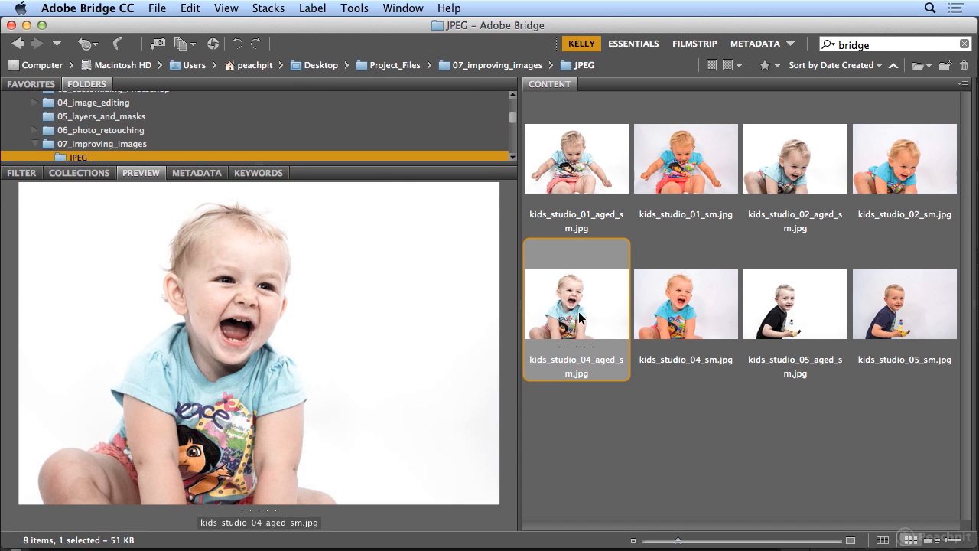